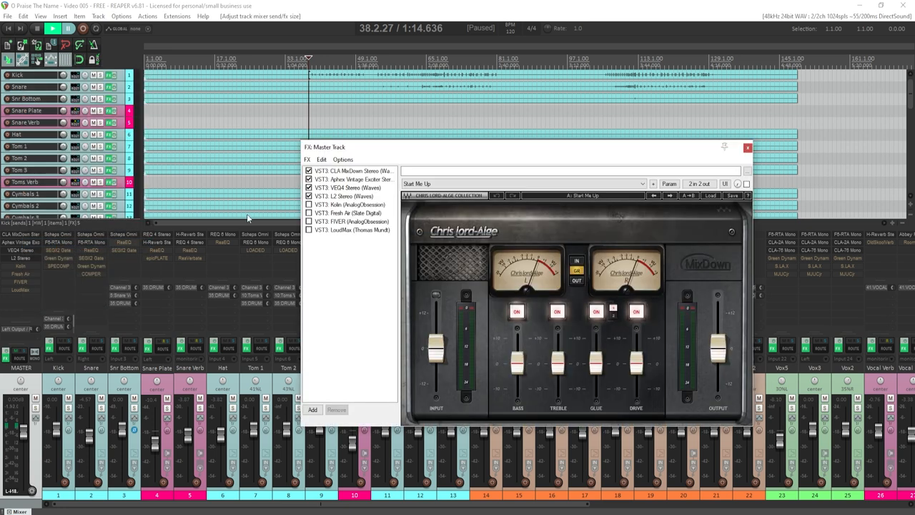
Step: Select all plugins in the master track's FX chain
left_click(351, 170)
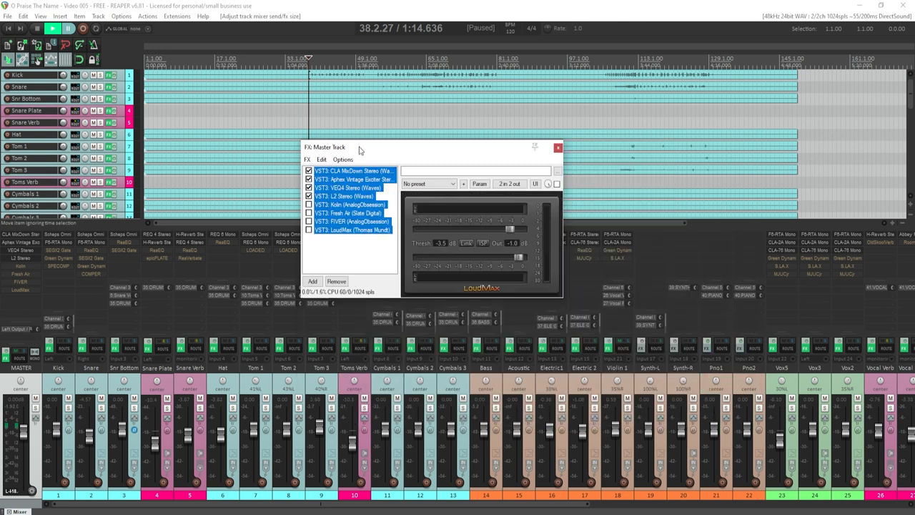
mouse_move(292, 78)
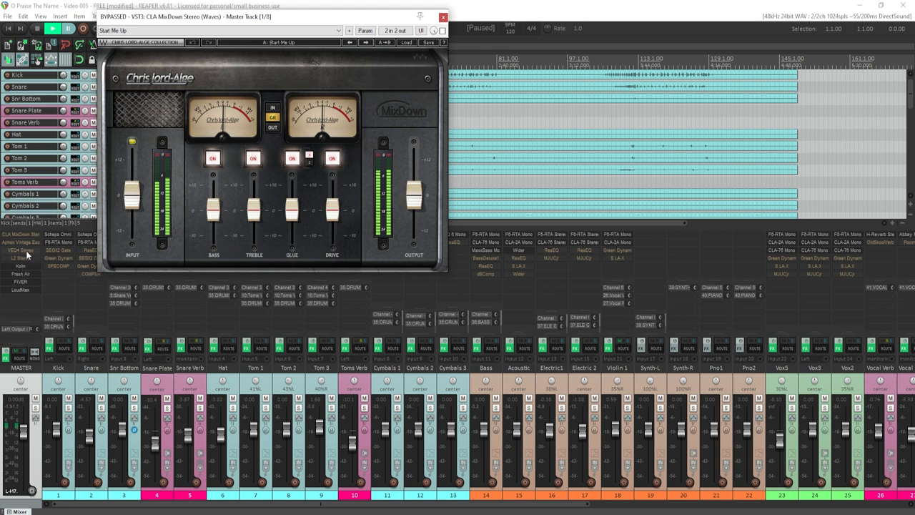
Step: Bring up the Kolin and FIVER substitute windows beside CLA MixDown and VEQ4
left_click(22, 257)
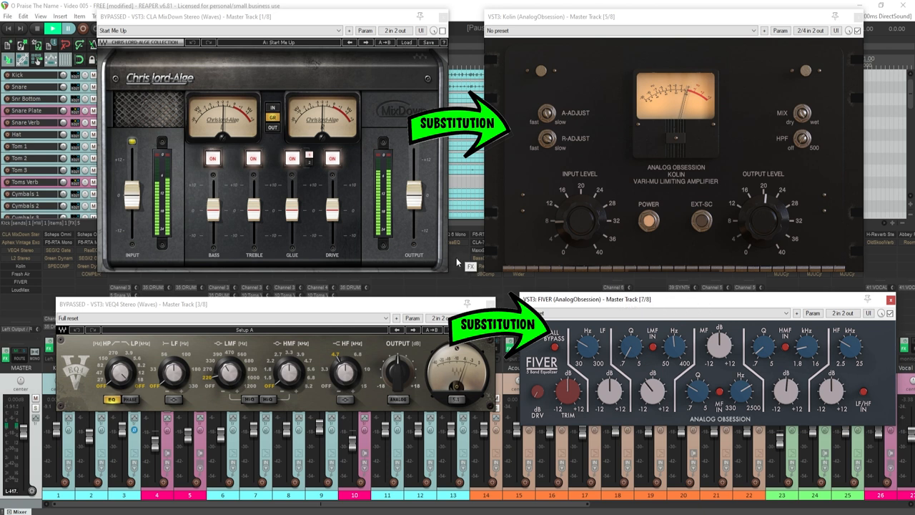
mouse_move(704, 335)
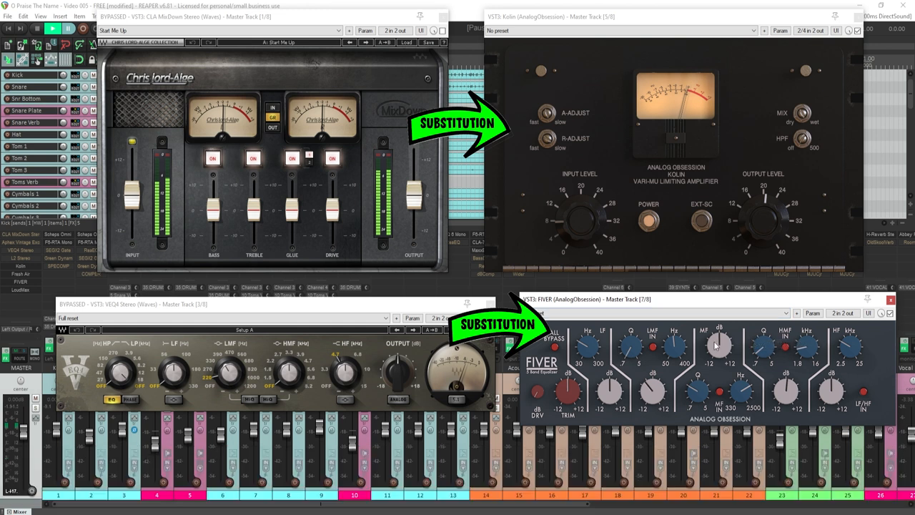
mouse_move(595, 343)
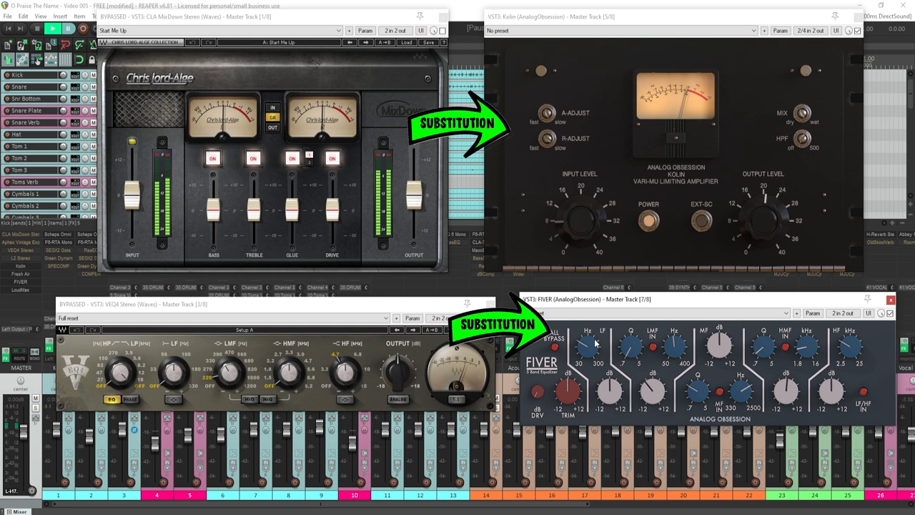
mouse_move(600, 329)
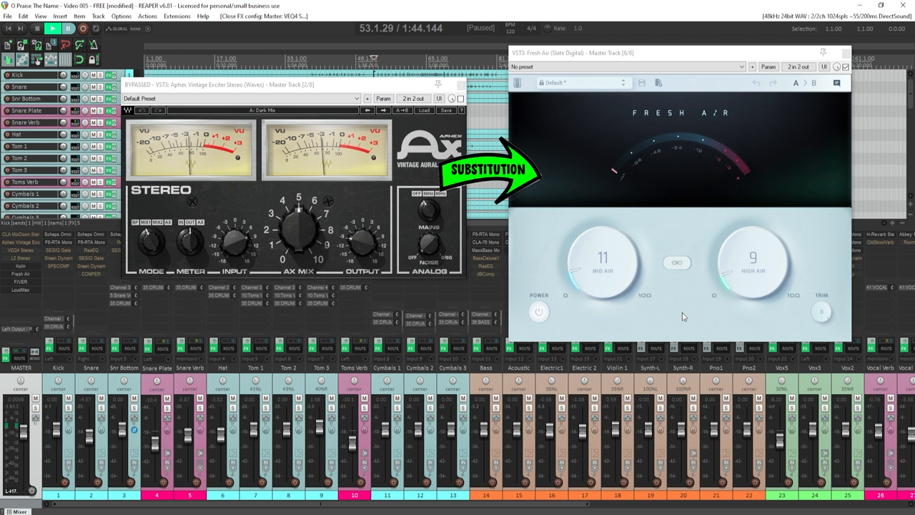
mouse_move(679, 309)
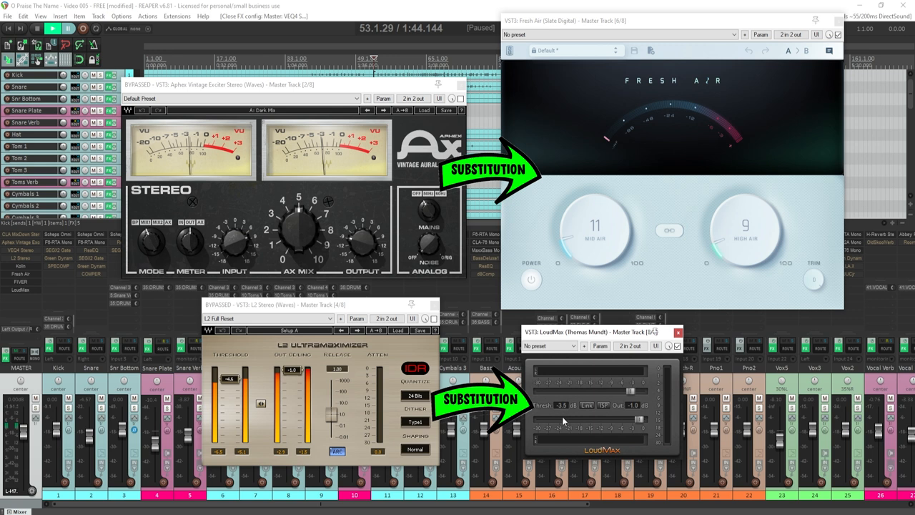
mouse_move(550, 441)
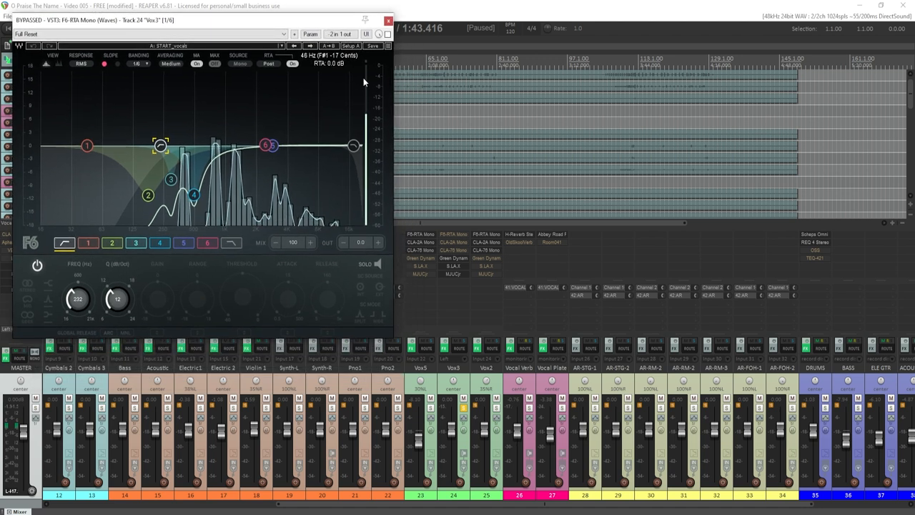
mouse_move(371, 98)
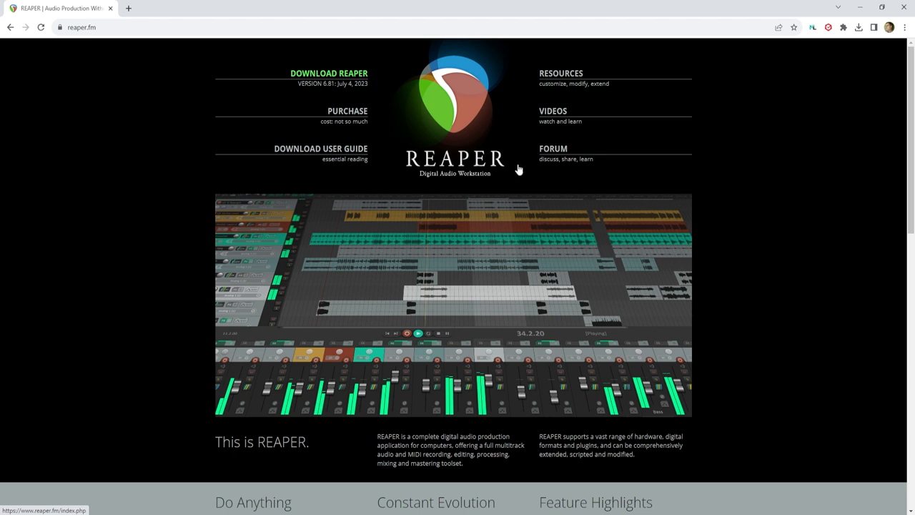
Step: Navigate reaper.fm Resources to the ReaPack page and download the Windows x64 build
left_click(561, 73)
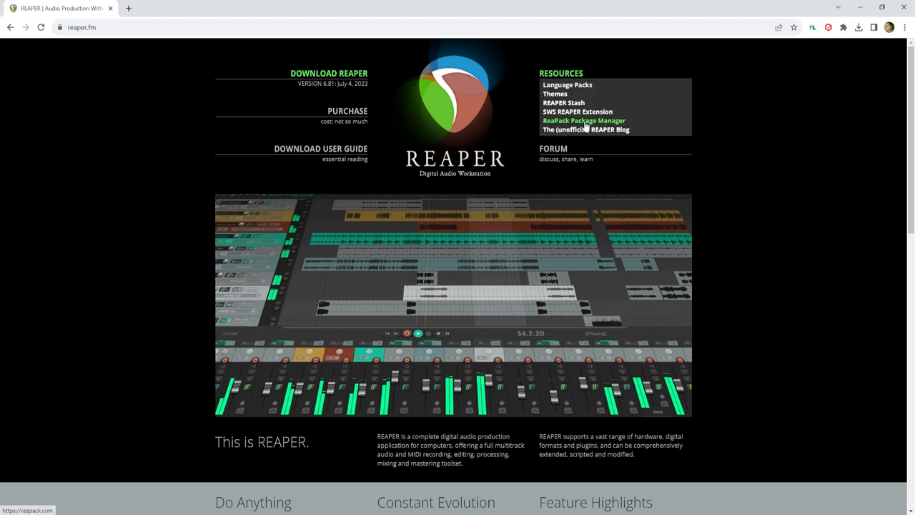
left_click(583, 121)
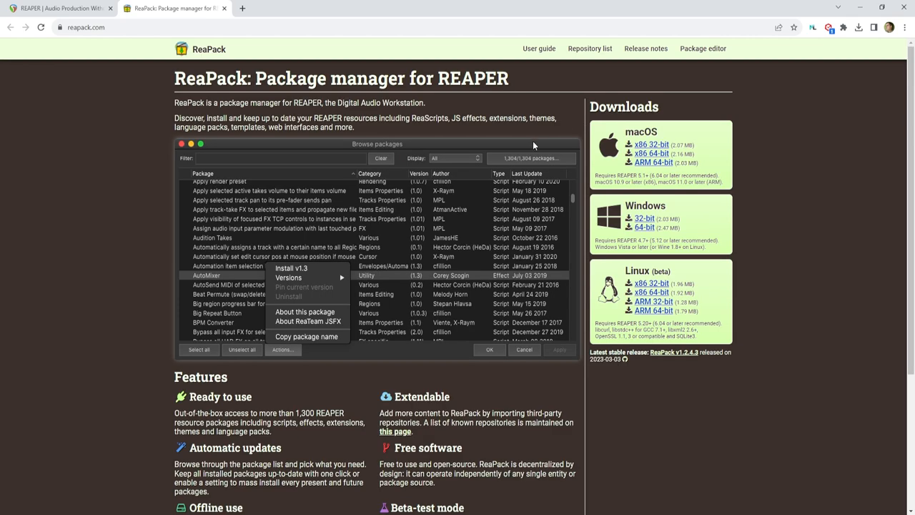
mouse_move(644, 229)
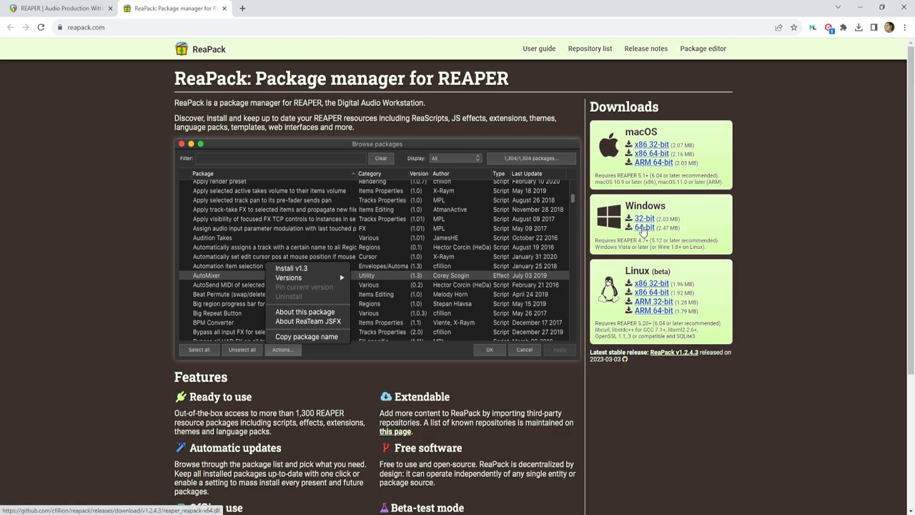
left_click(643, 227)
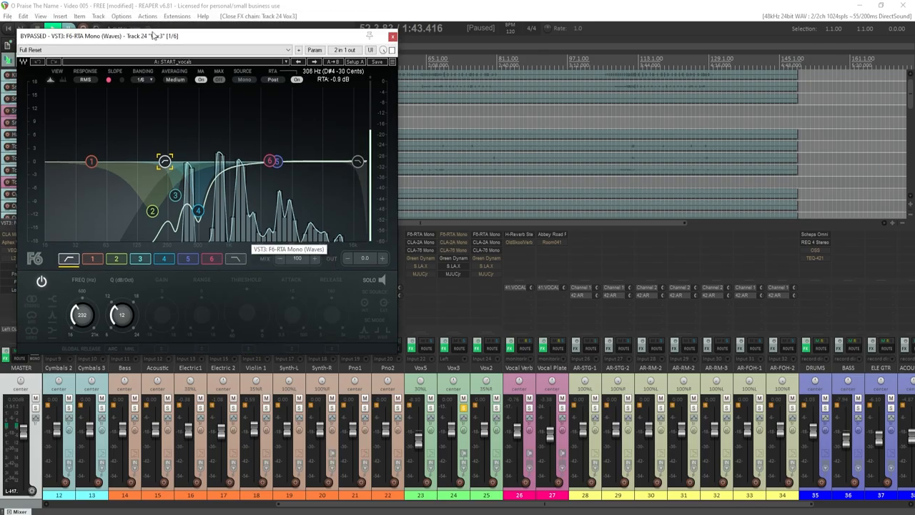
Step: Show REAPER's resource path in Explorer and drag the ReaPack .dll from Downloads into UserPlugins
left_click(121, 16)
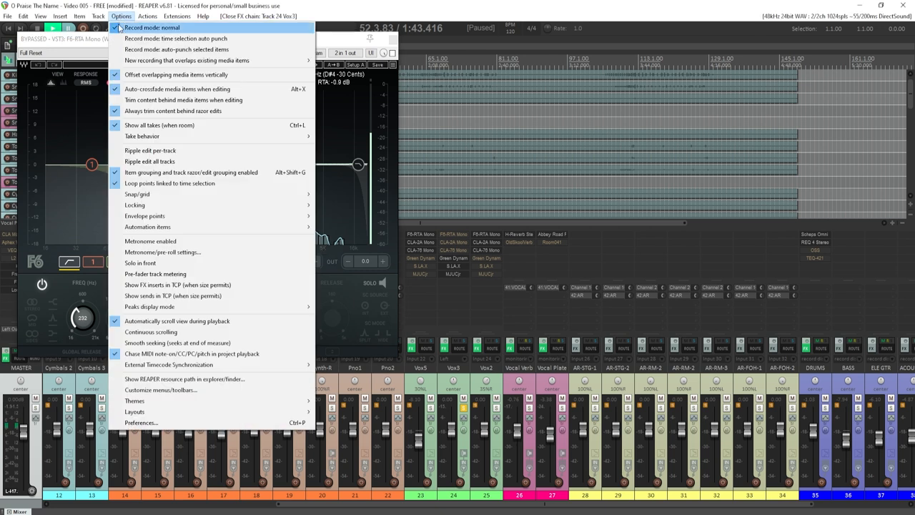
mouse_move(160, 126)
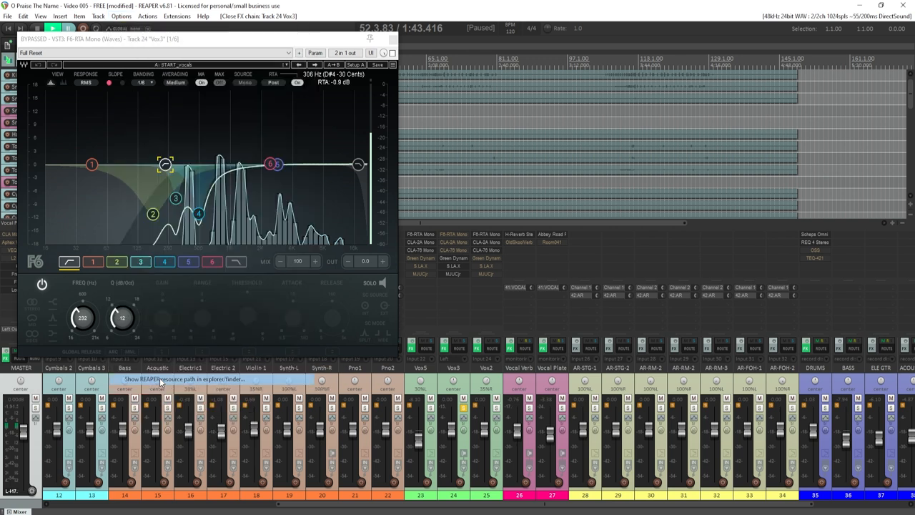
left_click(162, 379)
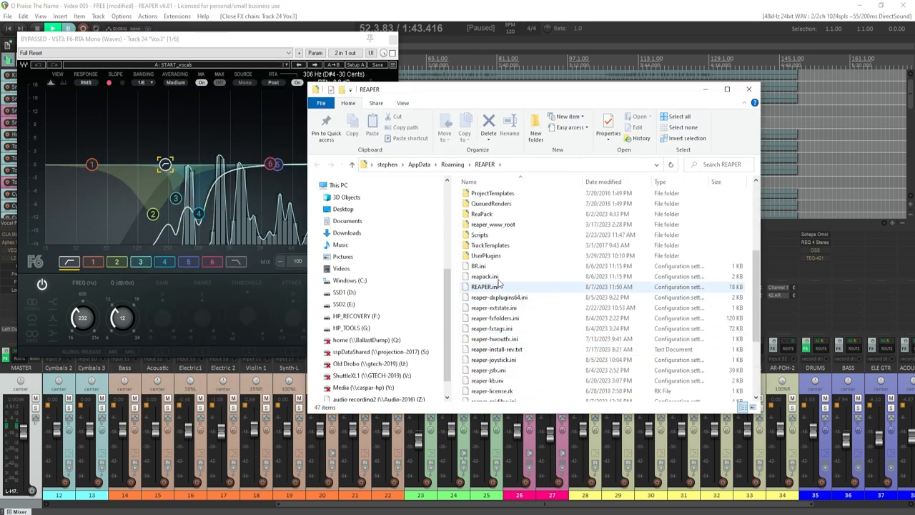
left_click(486, 254)
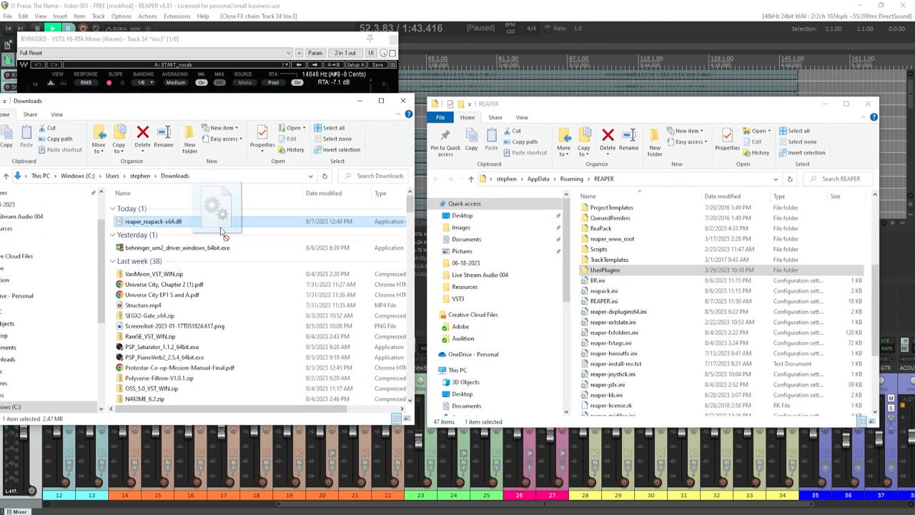
left_click_drag(222, 221, 608, 269)
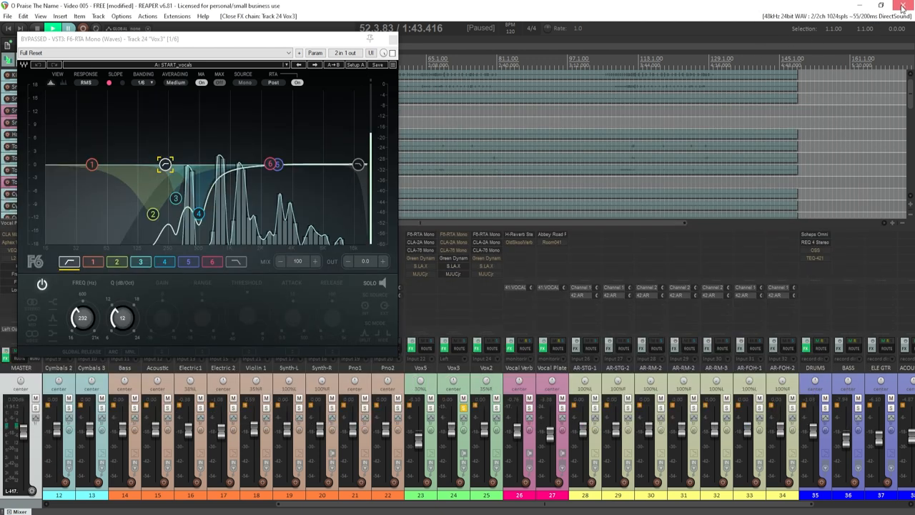
Step: Enter the Tukan Studios index2.xml GitHub URL in ReaPack's Import repositories dialog
left_click(903, 6)
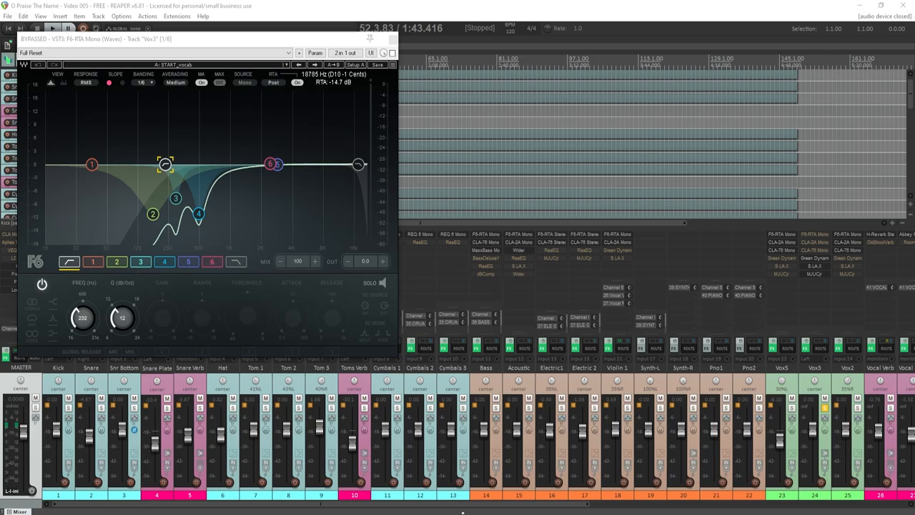
left_click(177, 15)
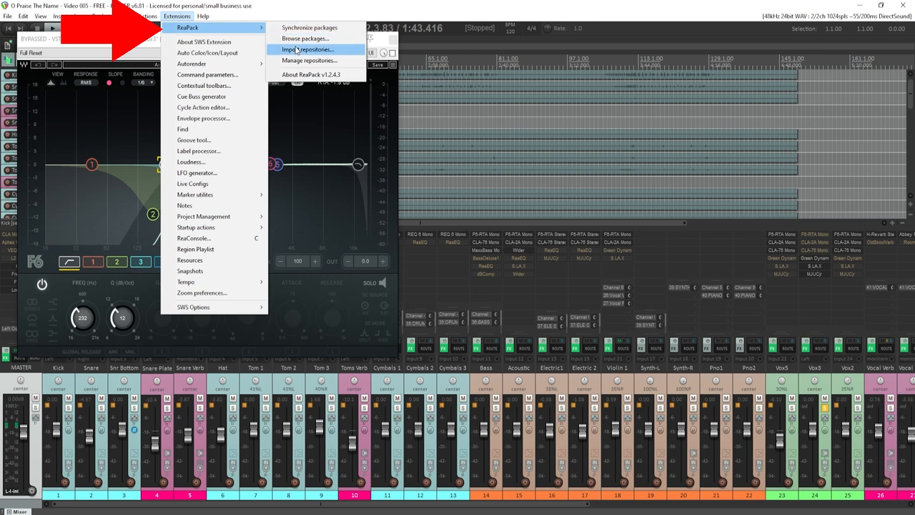
left_click(308, 48)
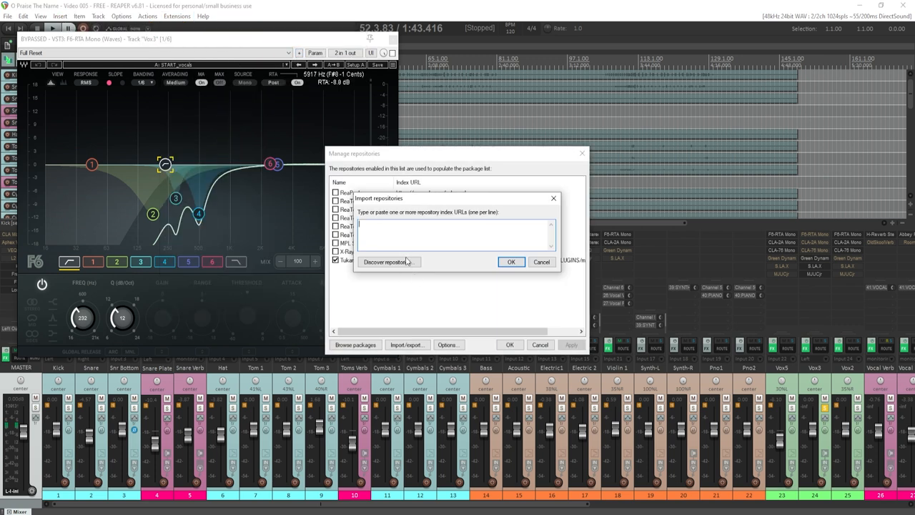
type("https://raw.githubusercontent.com/TukanStudios/TUKAN_STUDIOS_PLUGINS/main/index2.xml")
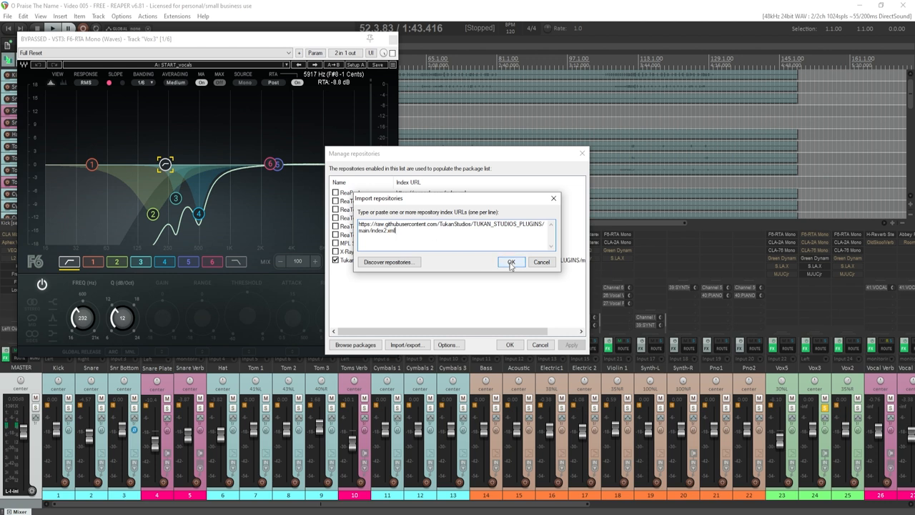
Step: Install the Tukan Studios package from ReaPack's package browser and confirm the changes
left_click(512, 261)
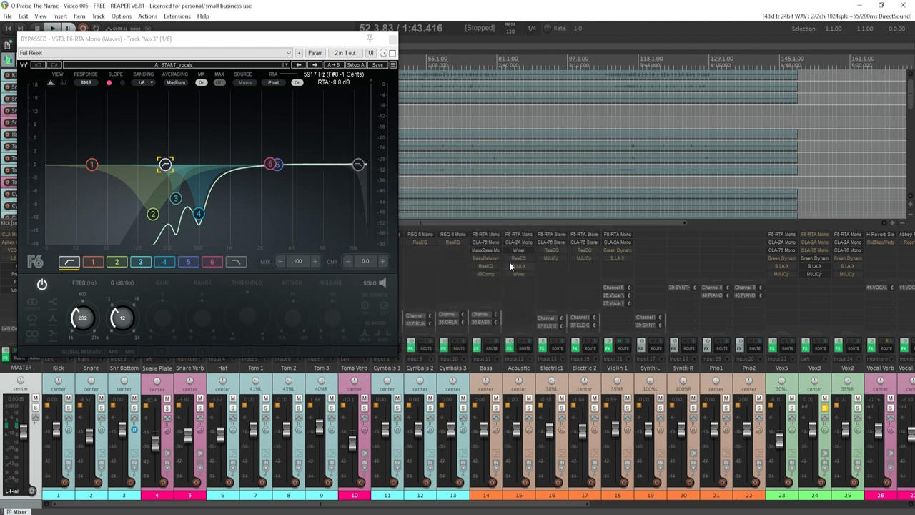
left_click(178, 16)
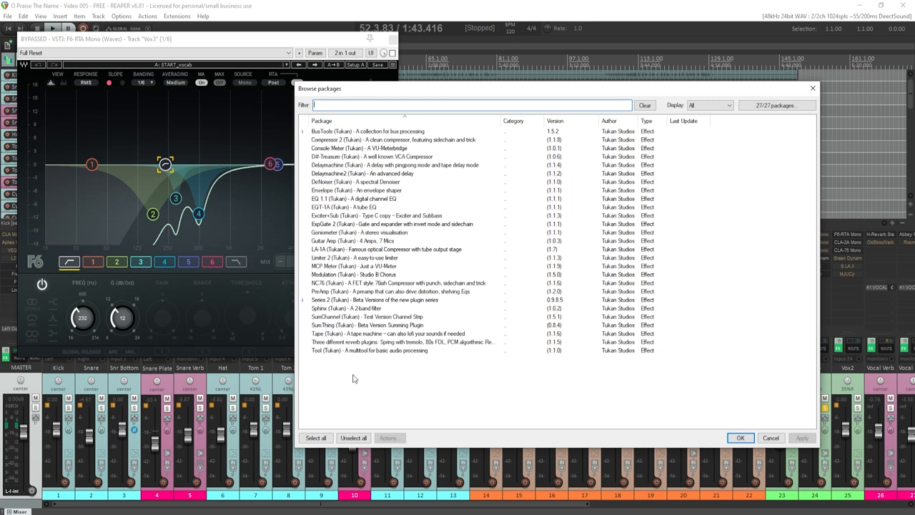
left_click(372, 300)
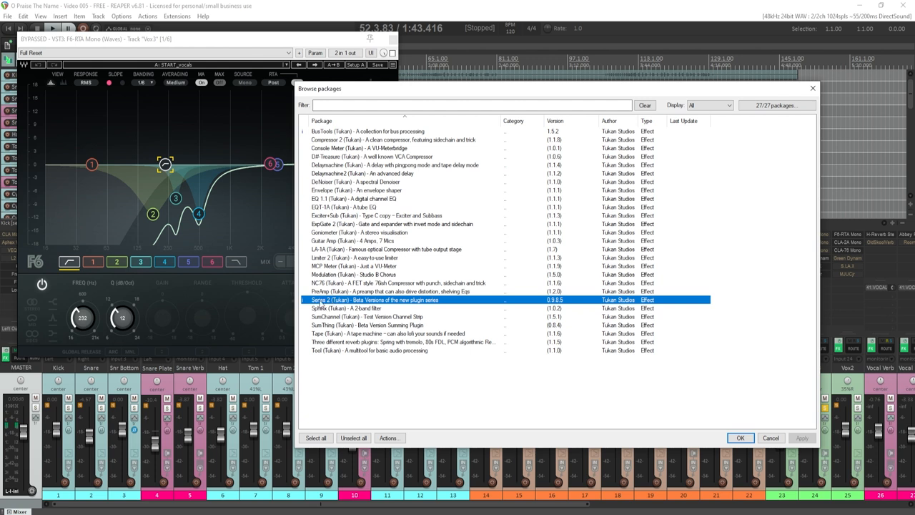
right_click(372, 300)
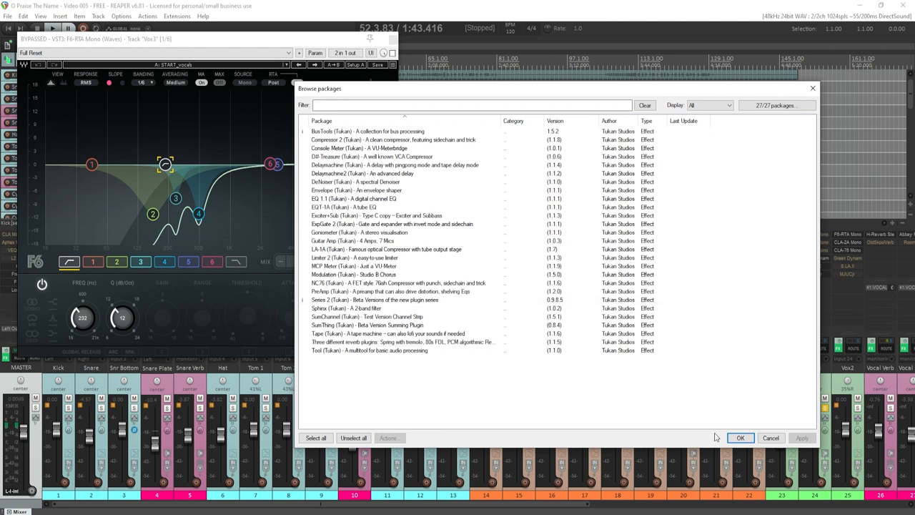
left_click(771, 437)
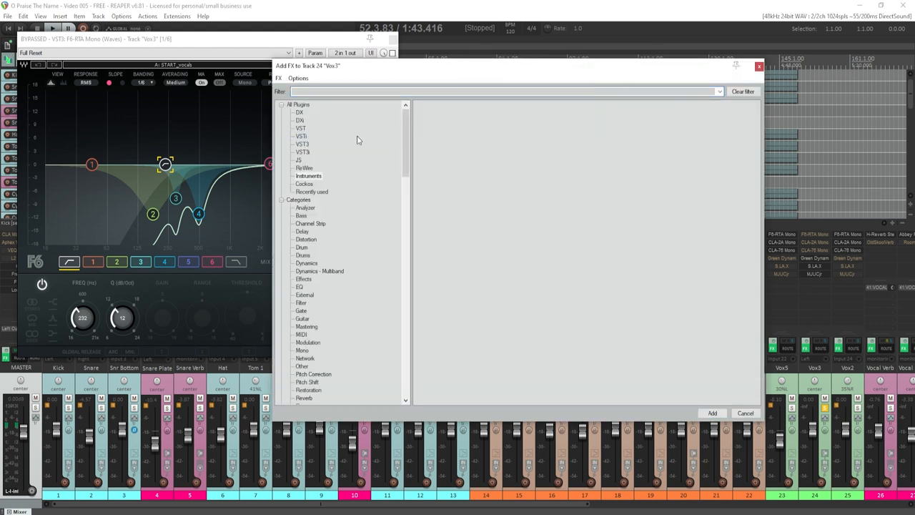
mouse_move(327, 120)
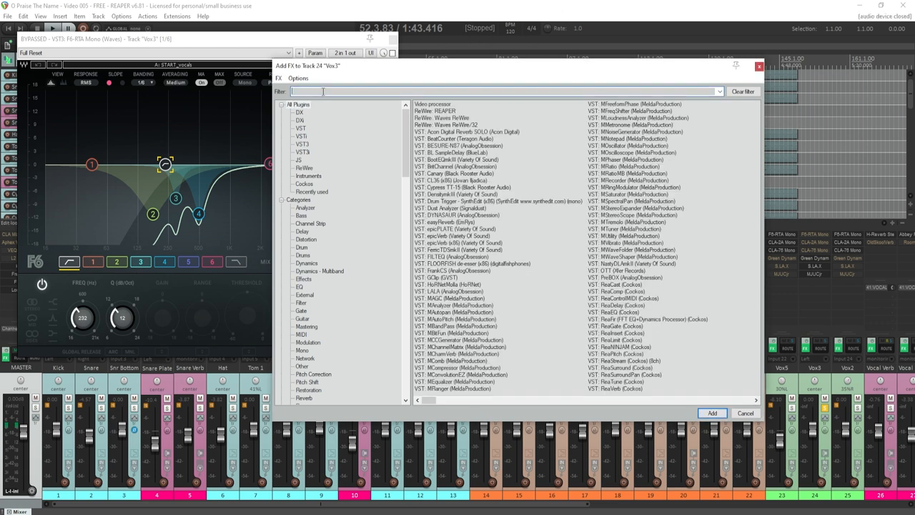
Step: Filter the Add FX list for 'tukan' and add JS: Green Dynamic EQ S2 to Vox3
type("tukan")
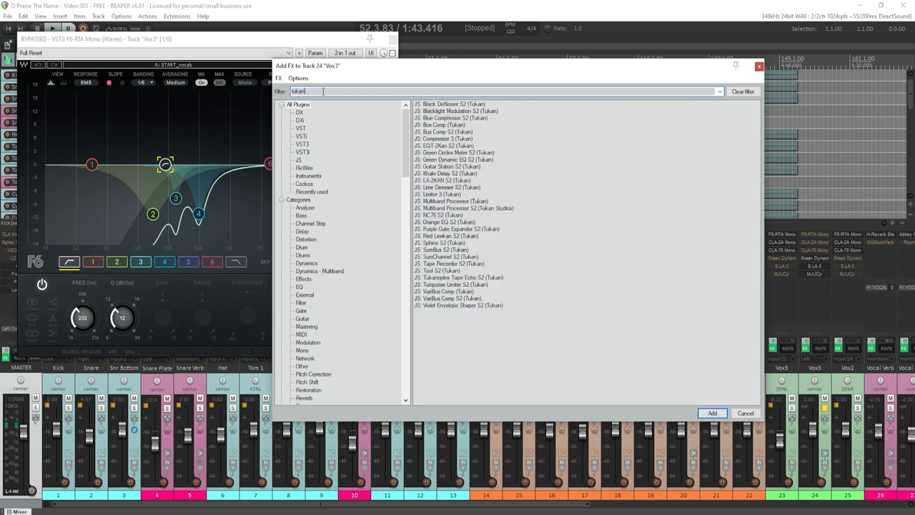
left_click(455, 160)
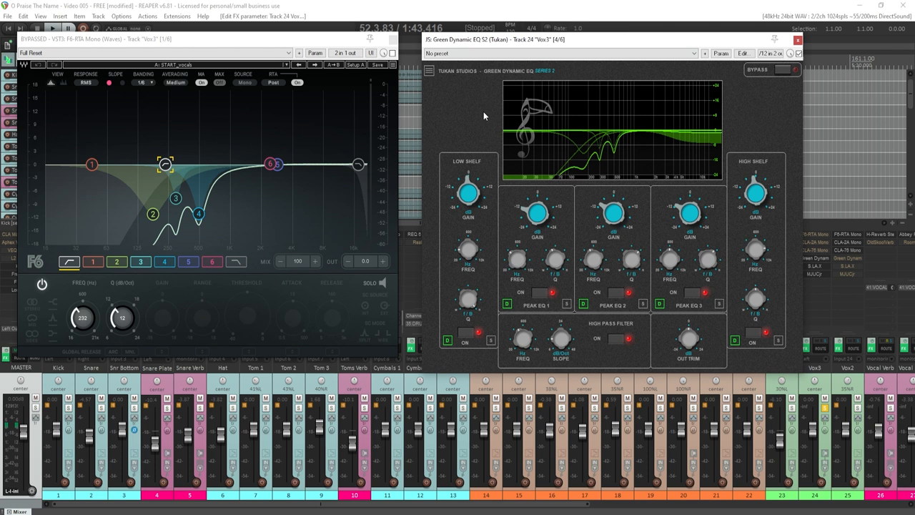
mouse_move(570, 306)
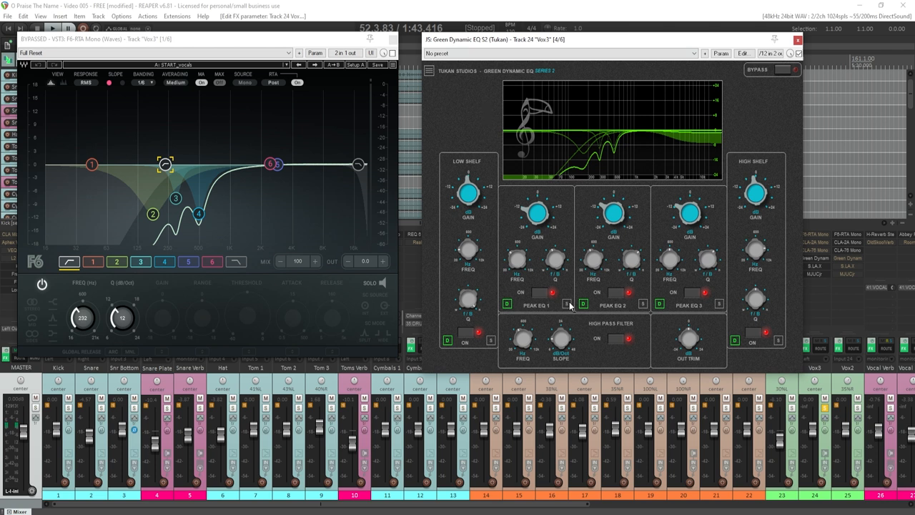
Step: Switch on two peak bands in the Green Dynamic EQ to mimic the Pro-Q curve
left_click(565, 303)
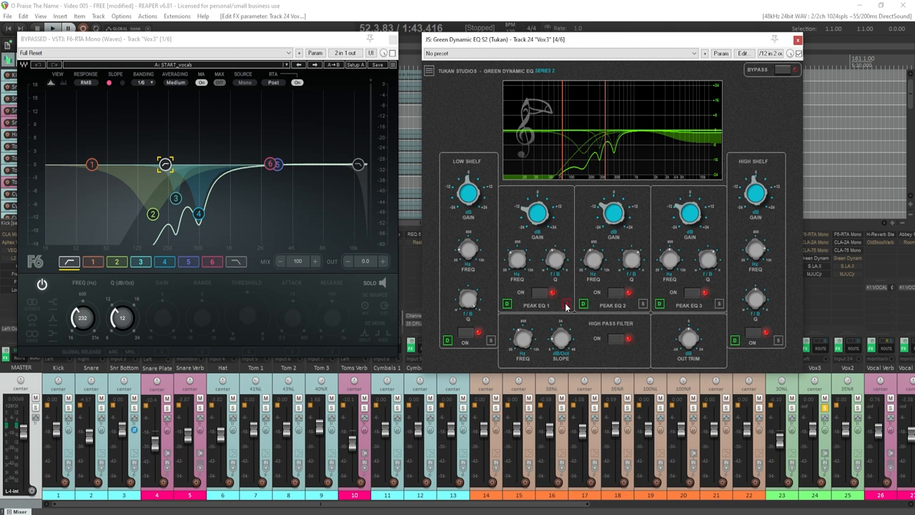
mouse_move(555, 309)
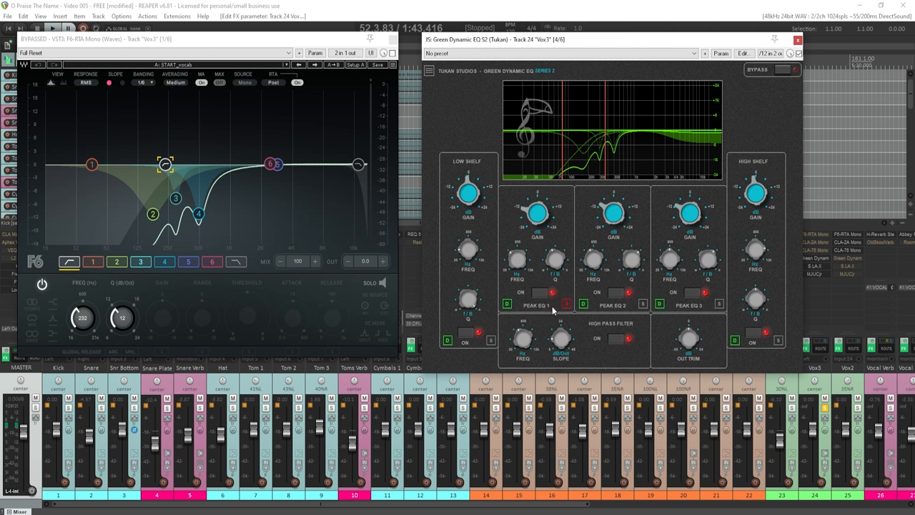
mouse_move(556, 262)
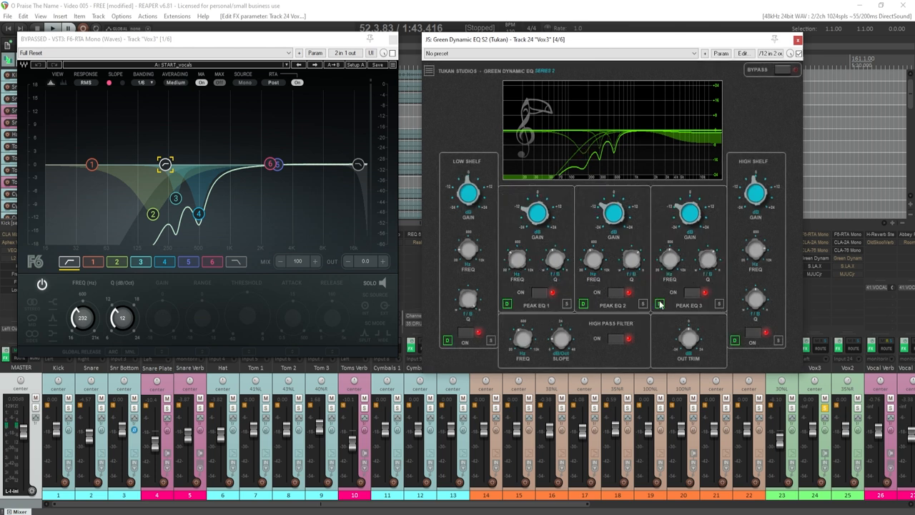
left_click(660, 303)
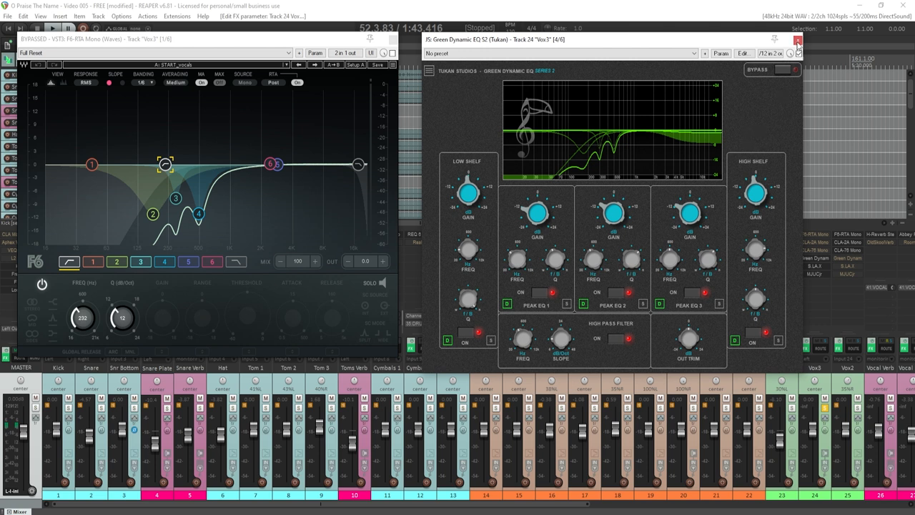
left_click(798, 40)
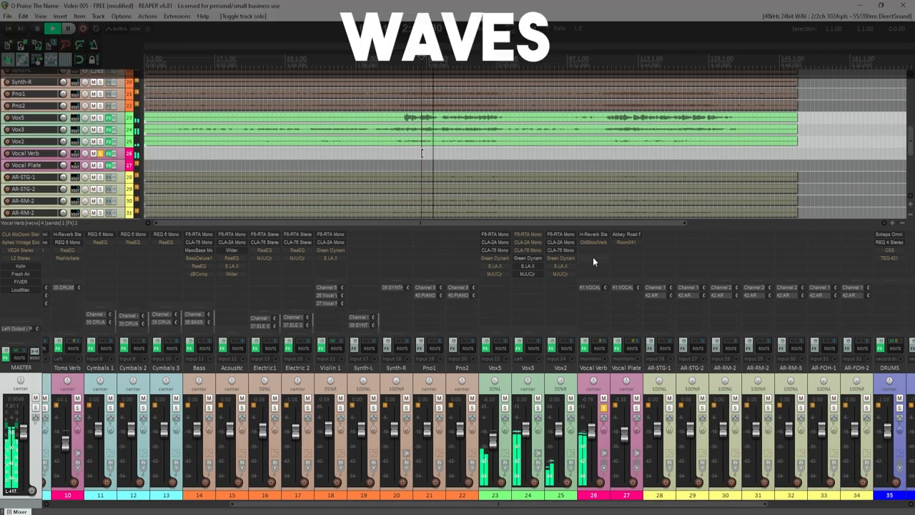
Step: Show the Vocal Verb track's FX chain with H-Reverb and OldSkoolVerb
right_click(593, 259)
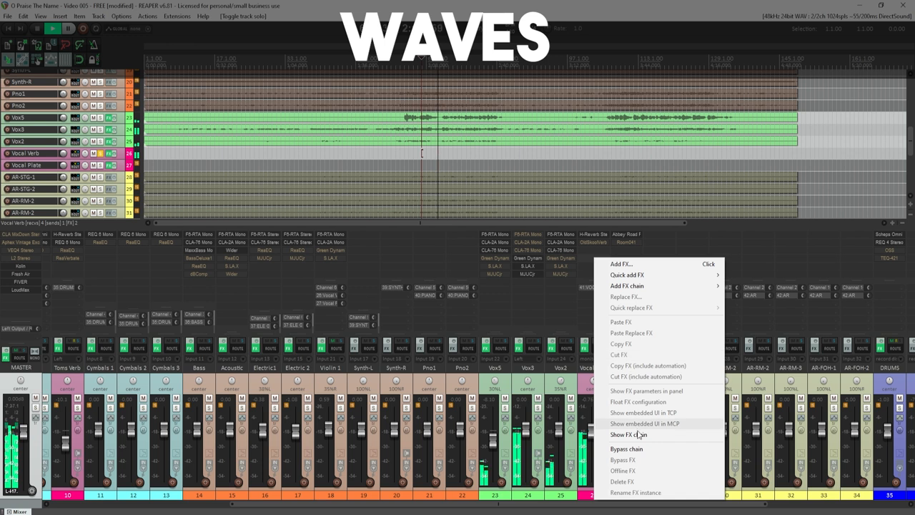
left_click(629, 434)
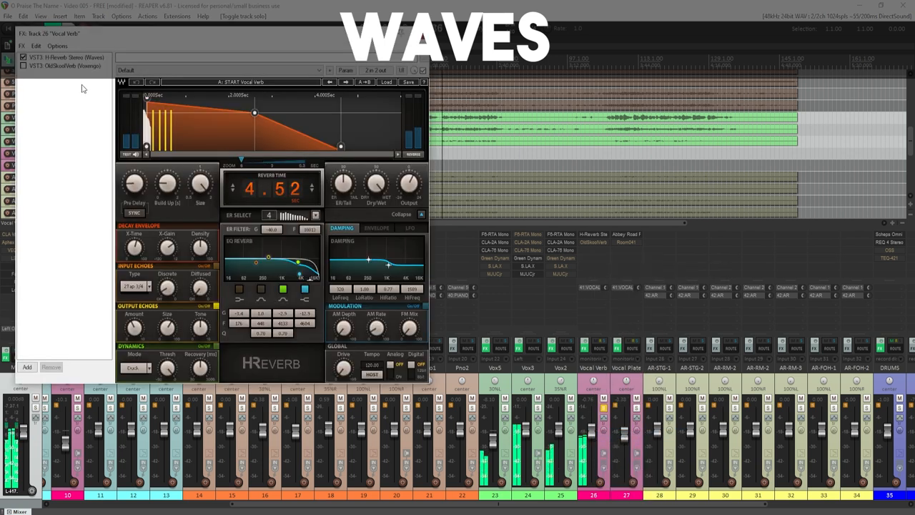
left_click(66, 66)
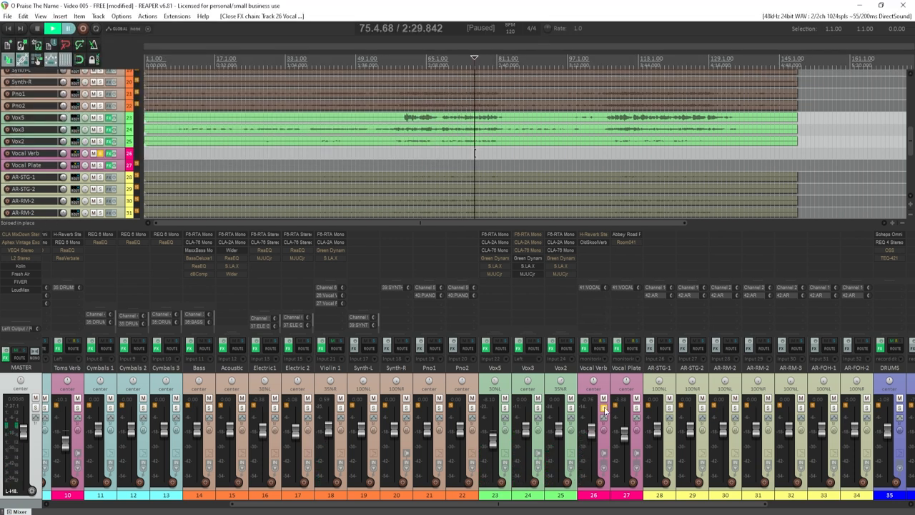
Step: Show the Vocal Plate track's FX chain with Abbey Road Plates and RoomDiff
right_click(603, 409)
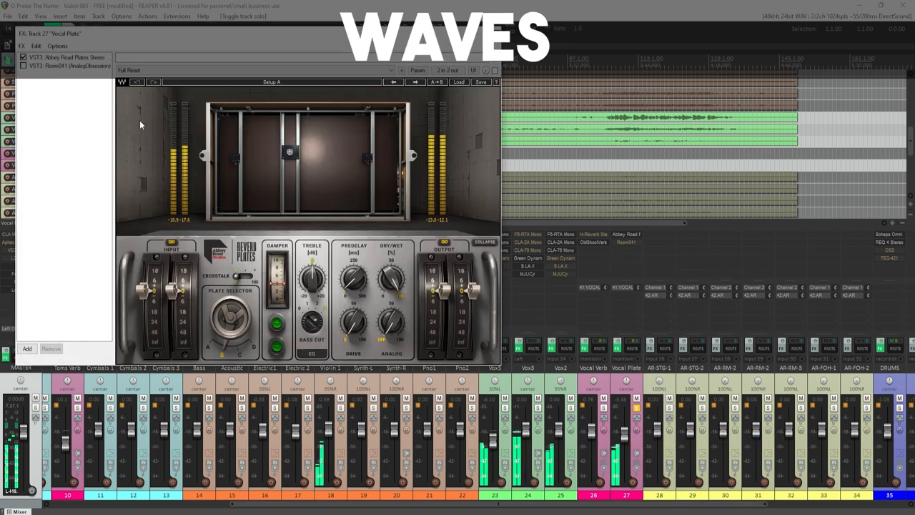
left_click(69, 66)
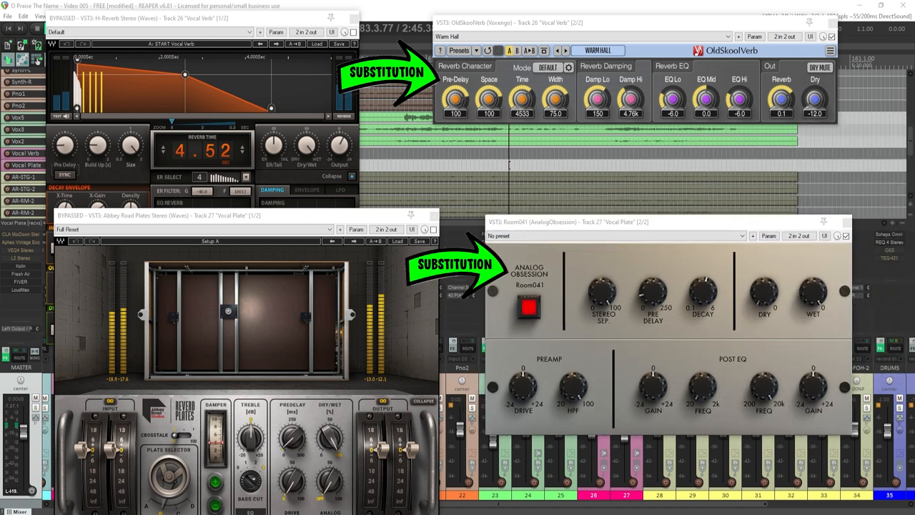
mouse_move(707, 21)
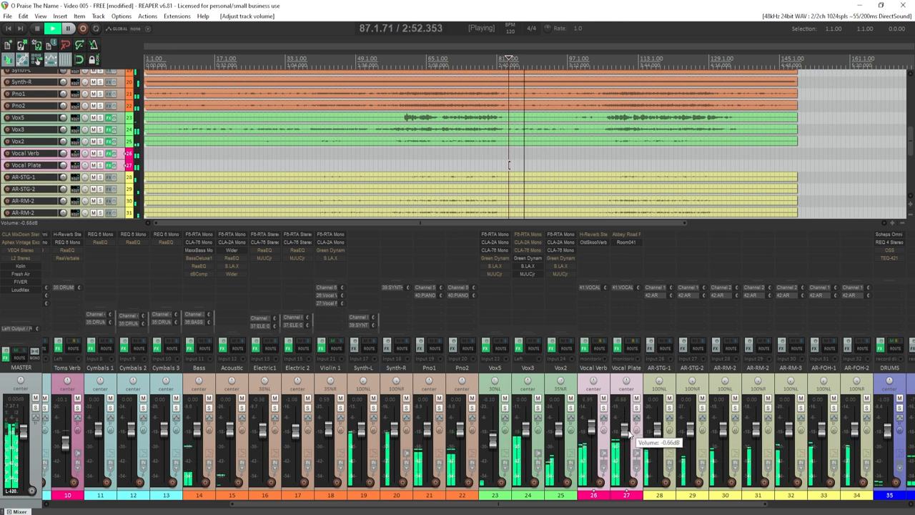
Step: Lower the Vocal Plate track's volume fader during playback
left_click_drag(615, 429, 615, 451)
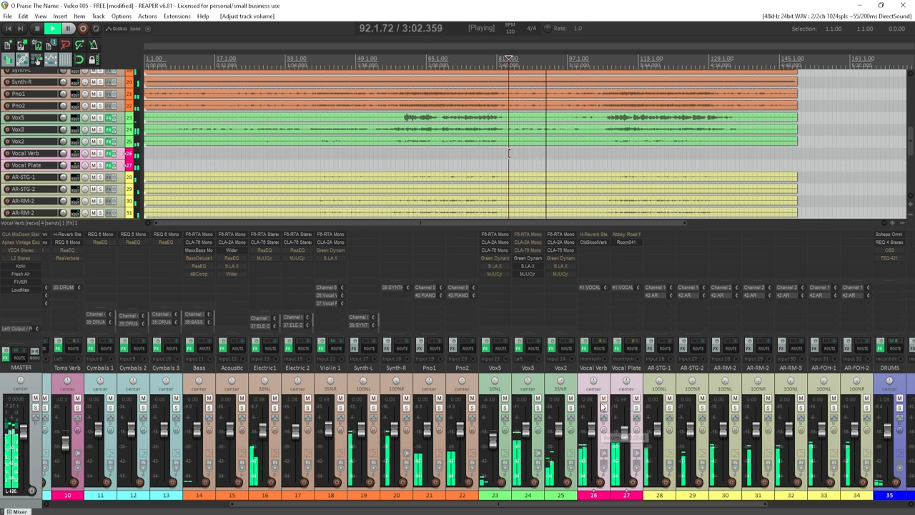
left_click(603, 398)
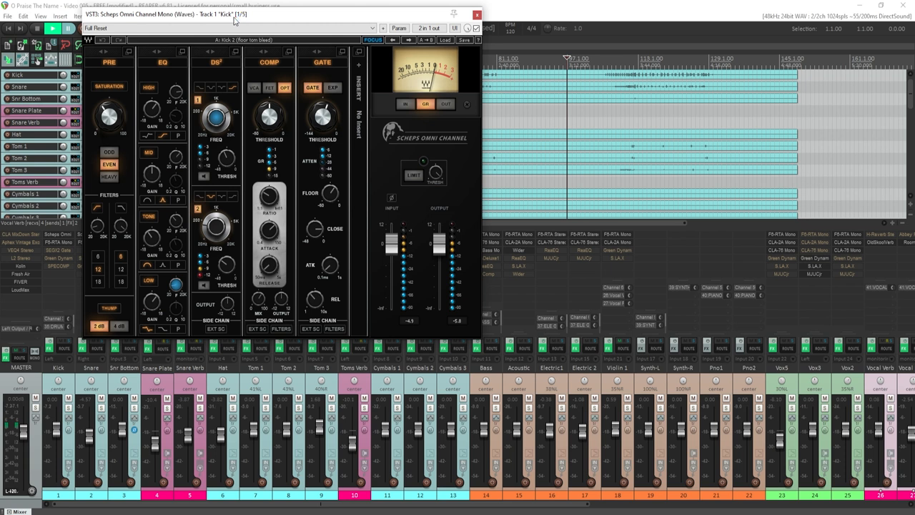
mouse_move(186, 187)
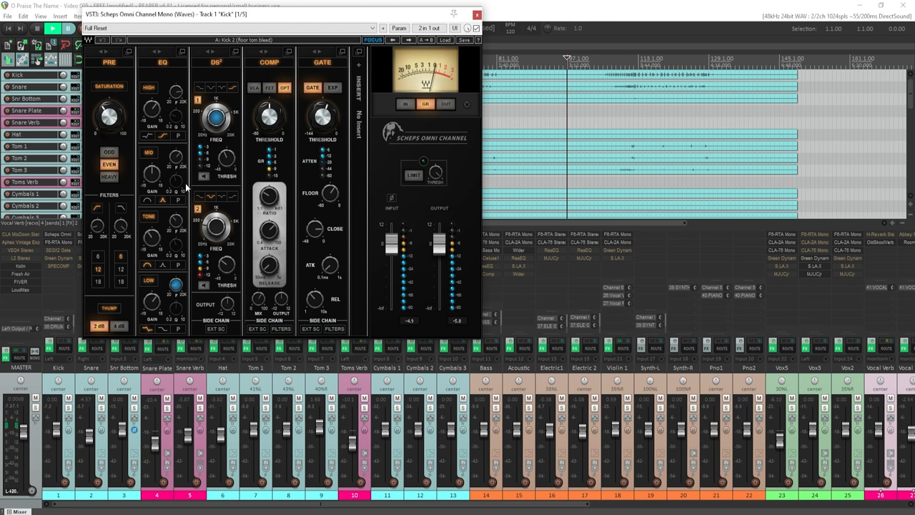
mouse_move(183, 220)
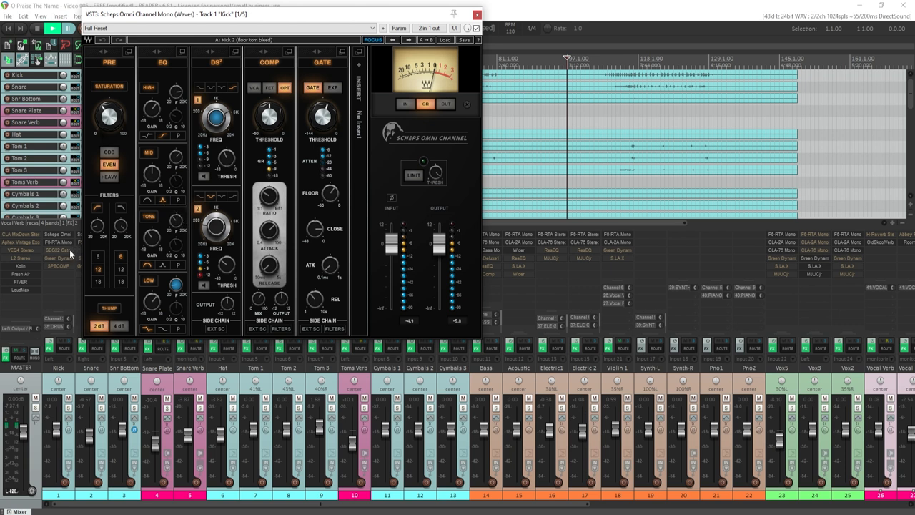
mouse_move(129, 254)
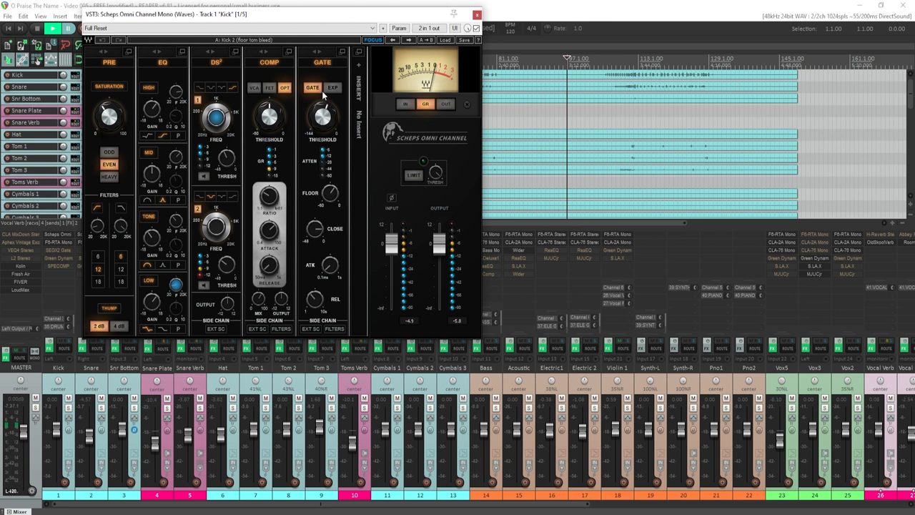
mouse_move(313, 188)
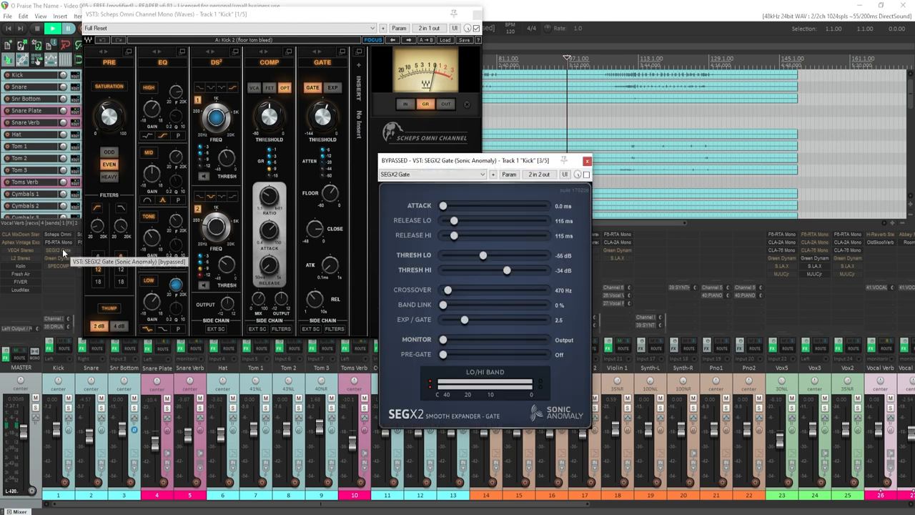
Step: Move the Kick plugin window aside so the Waves strip, SEGX2 gate, Green Dynamic EQ and SPECOMP all show
left_click_drag(484, 161, 672, 27)
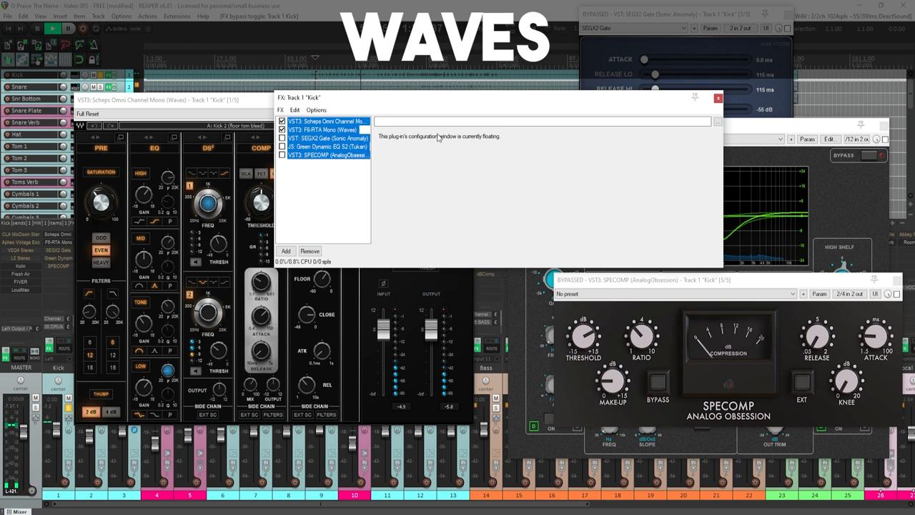
left_click(52, 29)
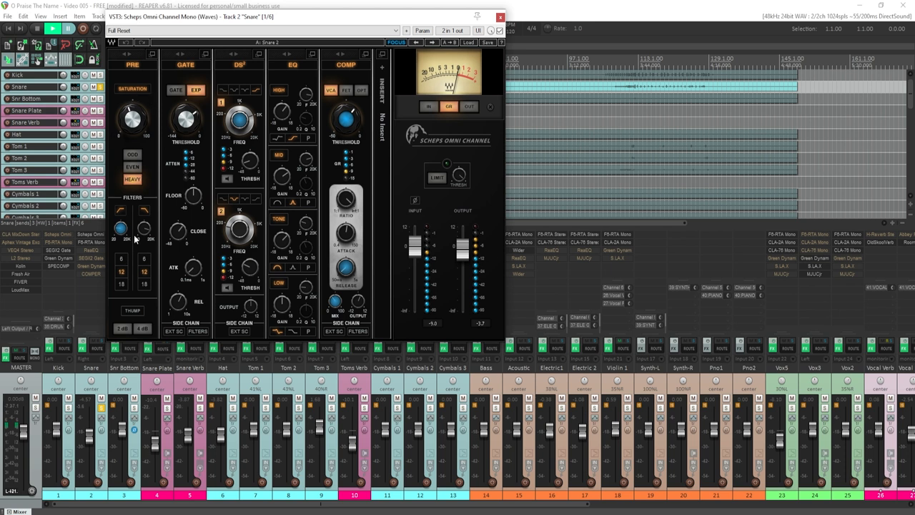
mouse_move(155, 157)
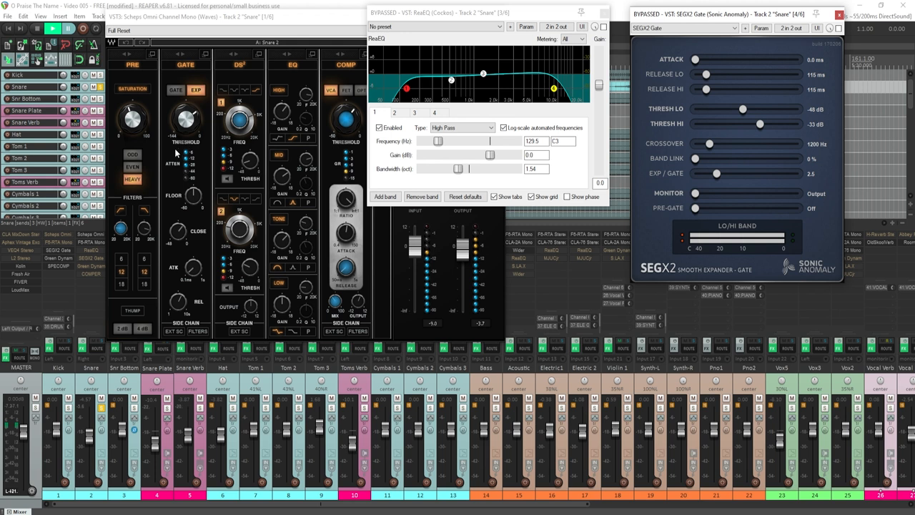
mouse_move(97, 271)
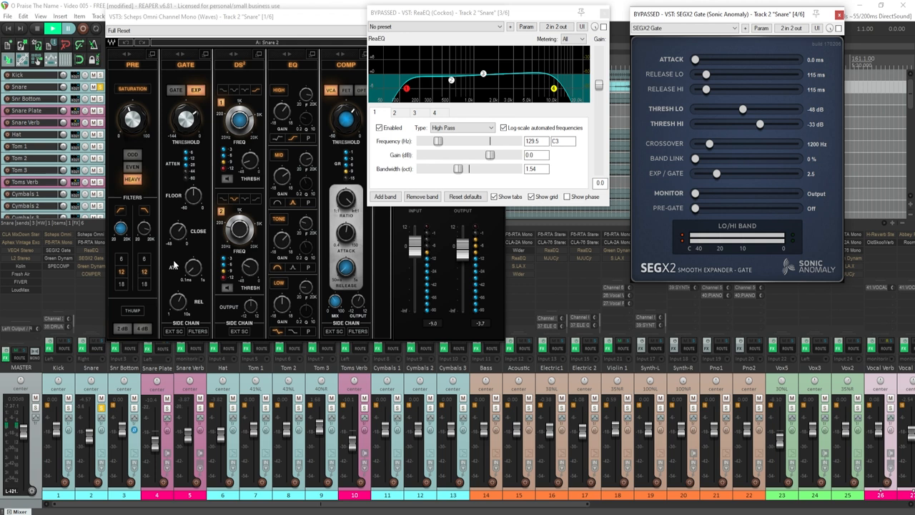
mouse_move(536, 207)
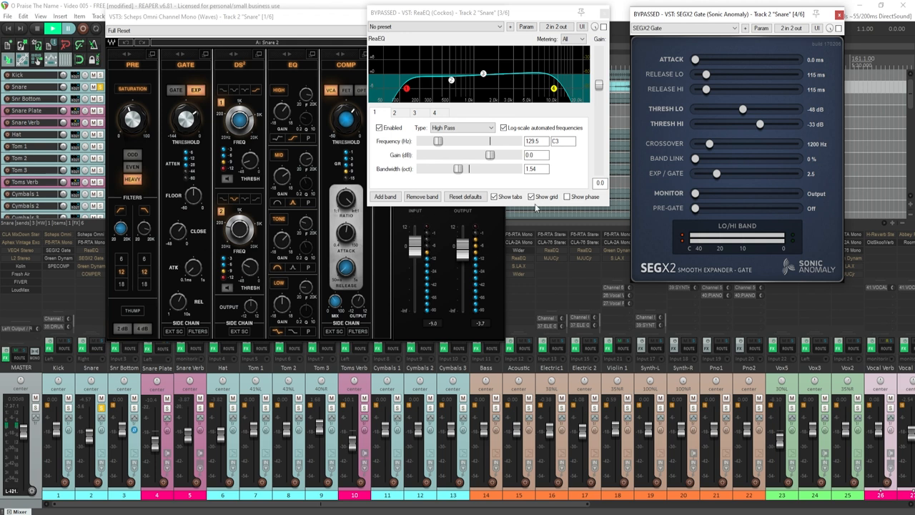
mouse_move(722, 175)
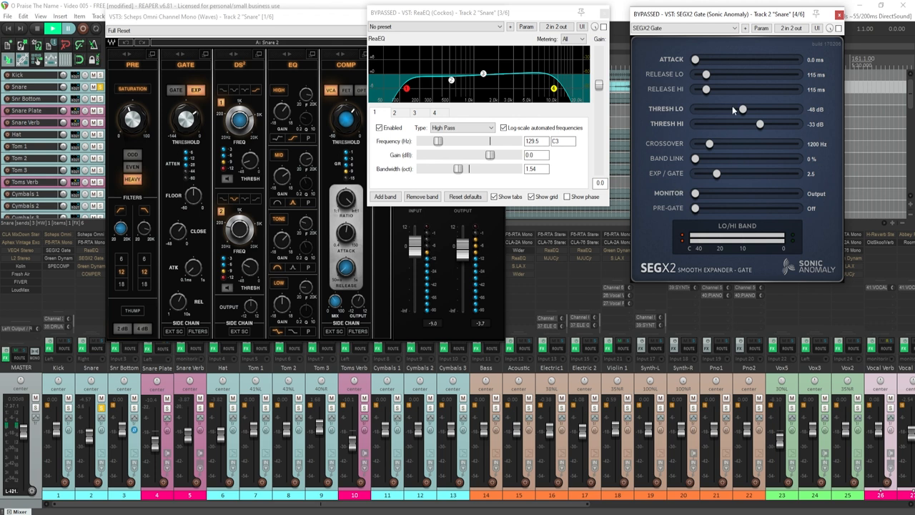
mouse_move(741, 112)
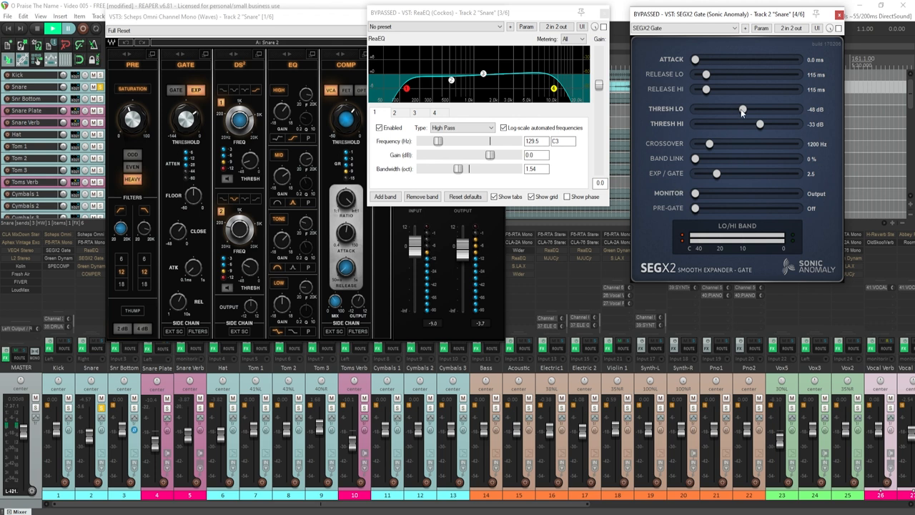
mouse_move(742, 132)
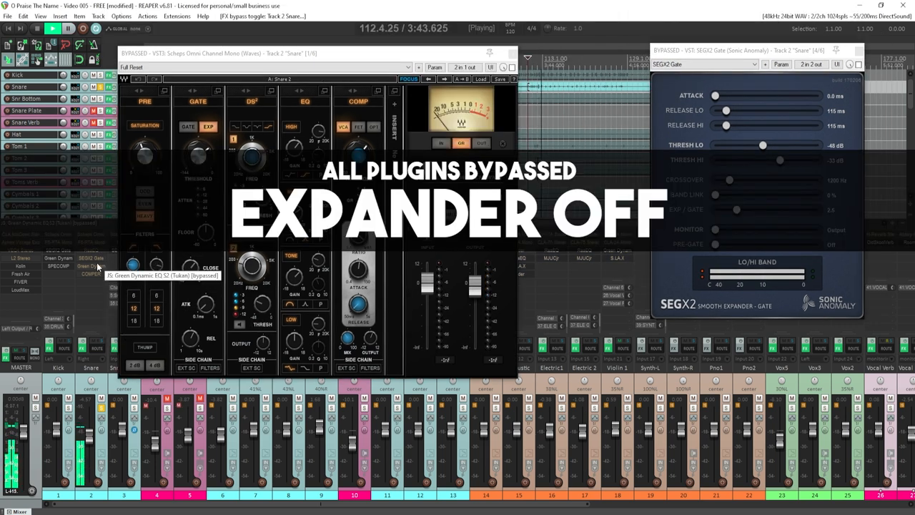
mouse_move(95, 263)
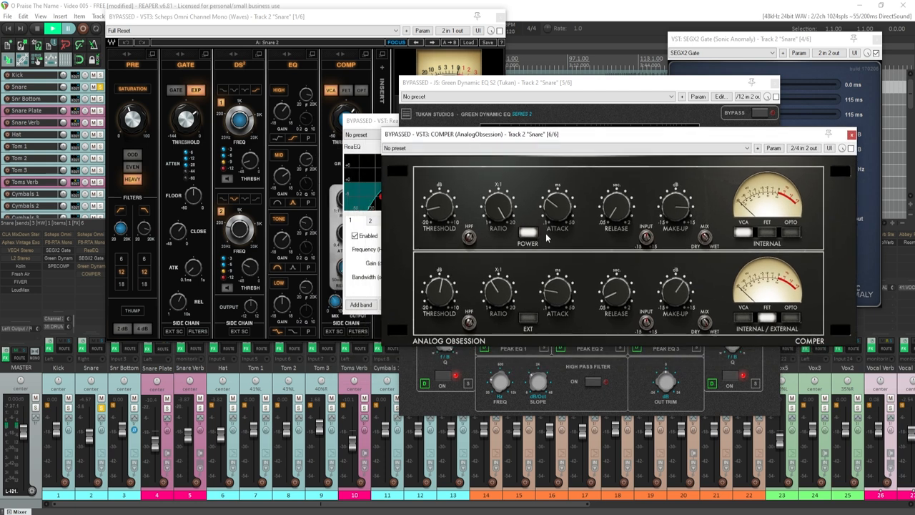
mouse_move(560, 238)
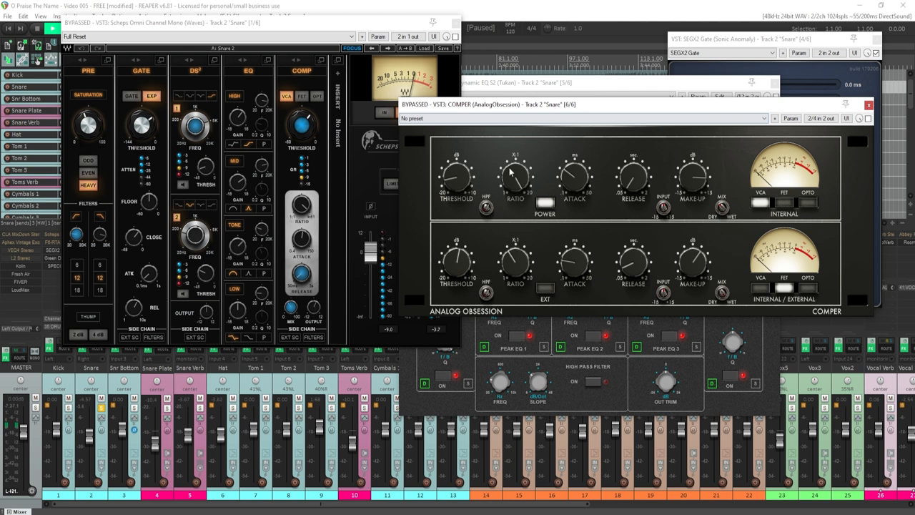
mouse_move(699, 214)
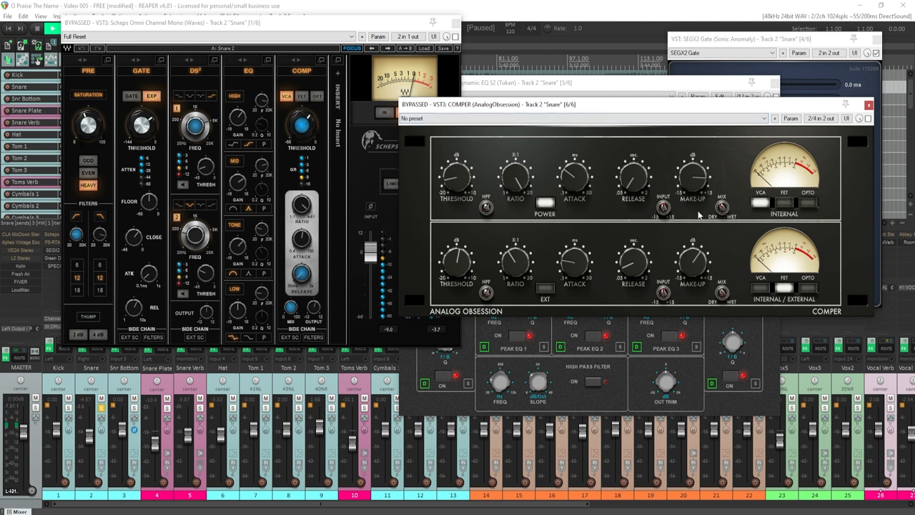
mouse_move(699, 215)
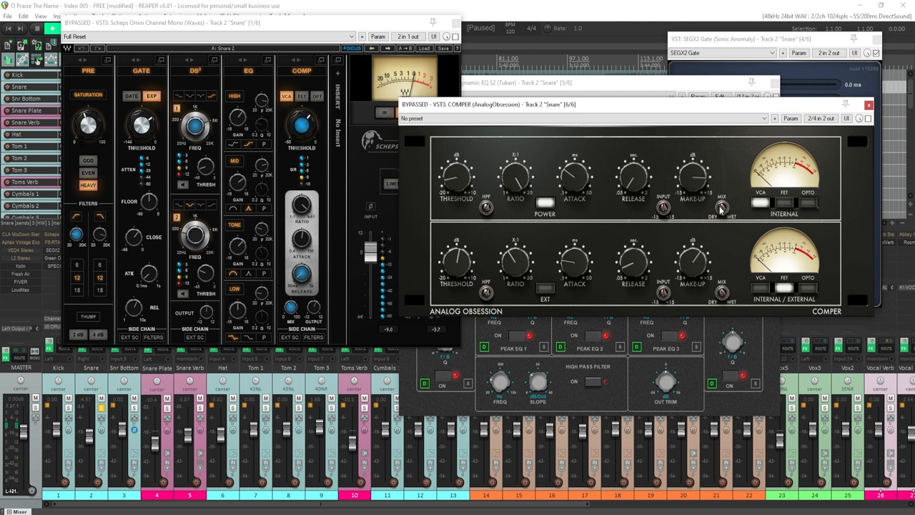
mouse_move(722, 215)
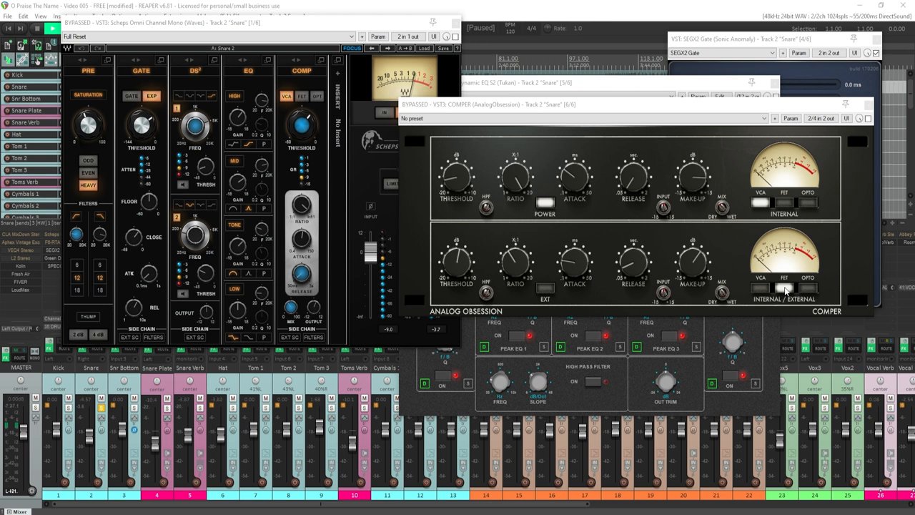
mouse_move(639, 227)
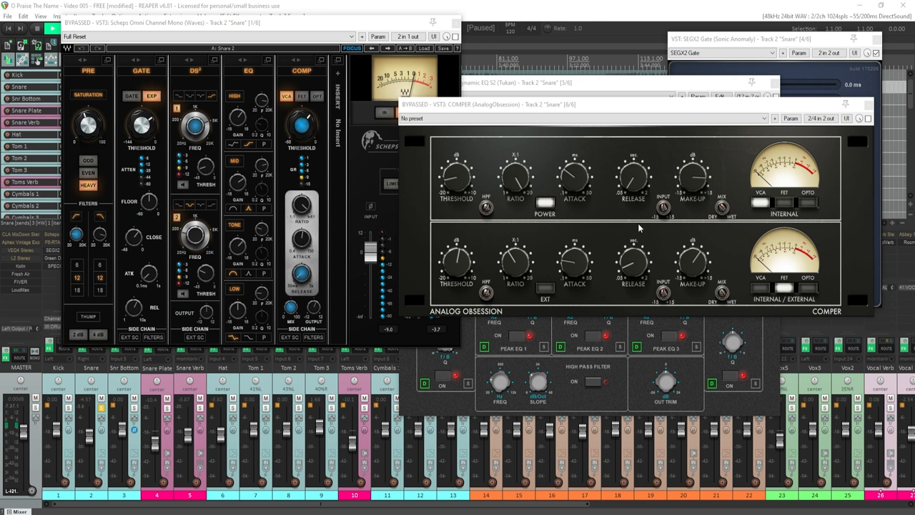
mouse_move(403, 88)
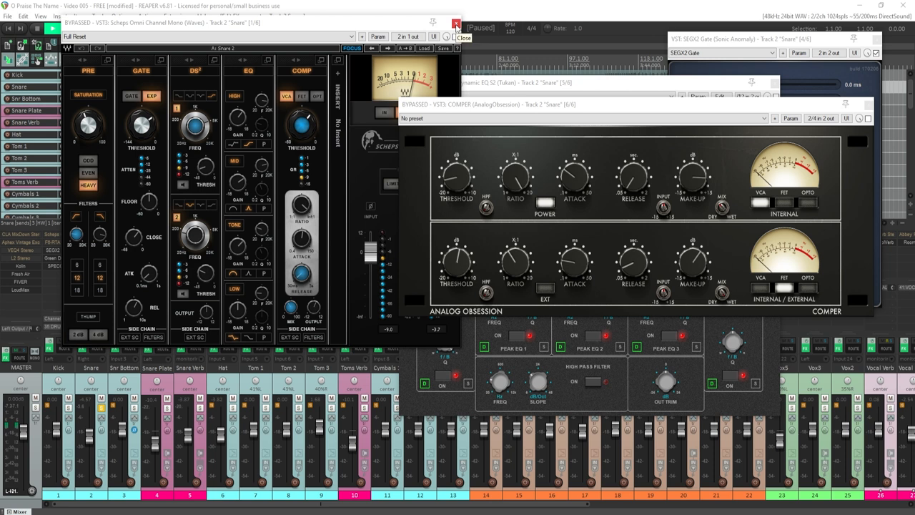
Step: Close the Snare track's Waves channel strip window
left_click(456, 23)
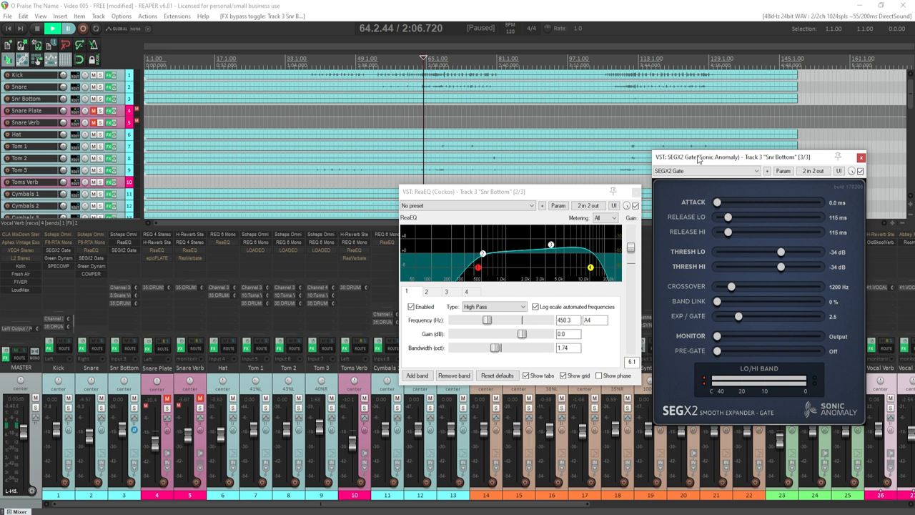
Step: Close the Snr Bottom SEGX2 Gate and ReaEQ windows, leaving only arrangement and mixer
left_click(861, 156)
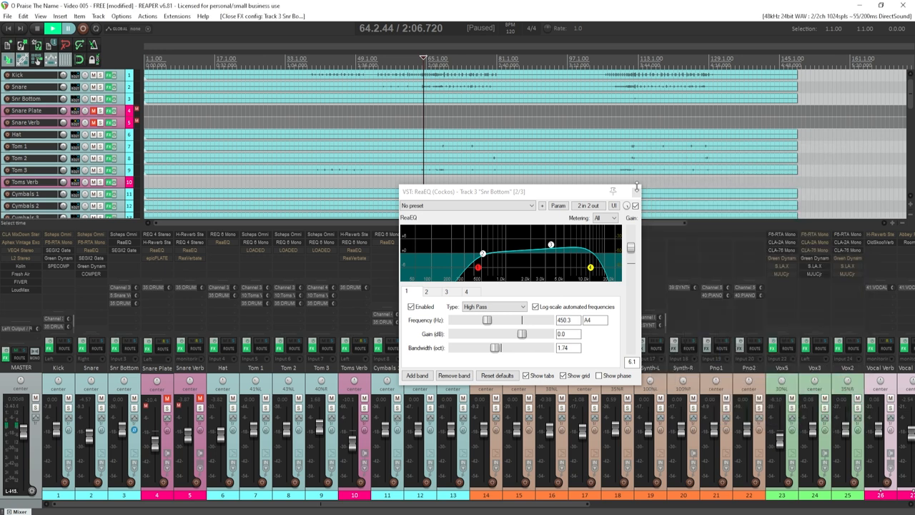
left_click(635, 189)
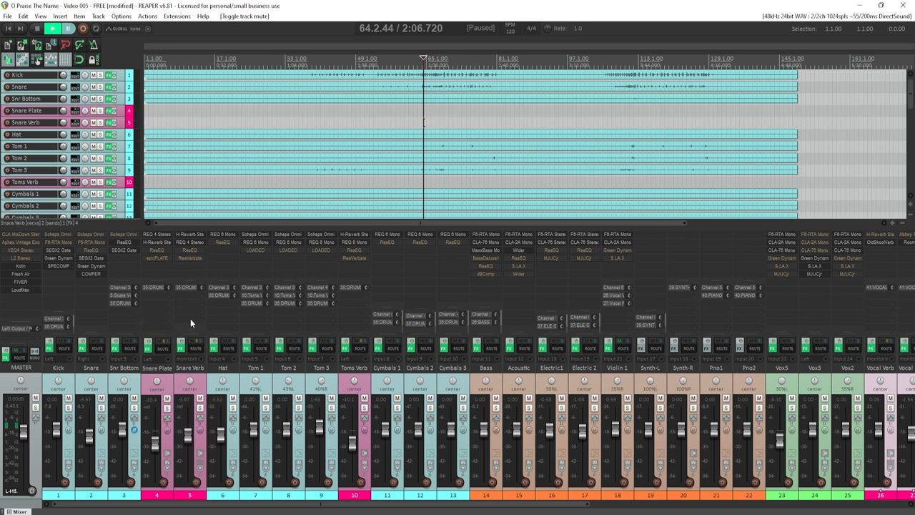
mouse_move(163, 240)
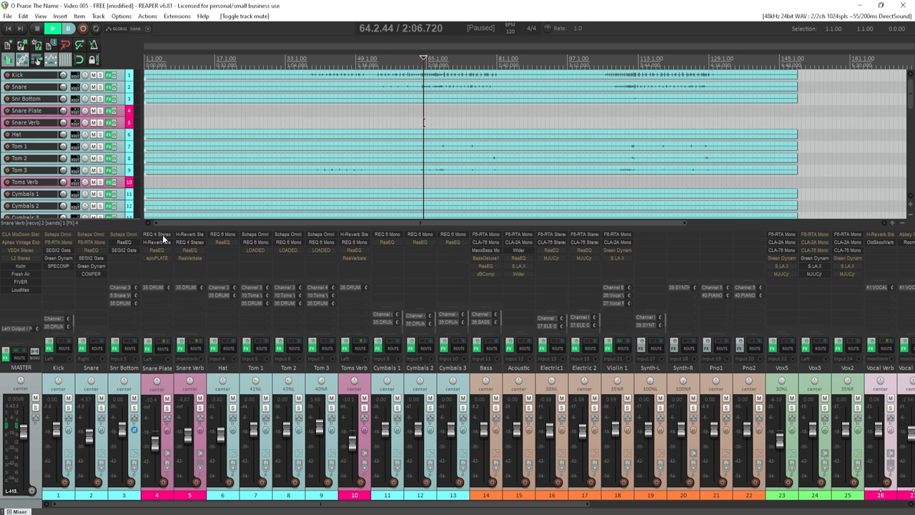
Step: Bring up the Snare Plate FX chain with REQ, H-Reverb and their ReaEQ/epicPLATE replacements
left_click(157, 234)
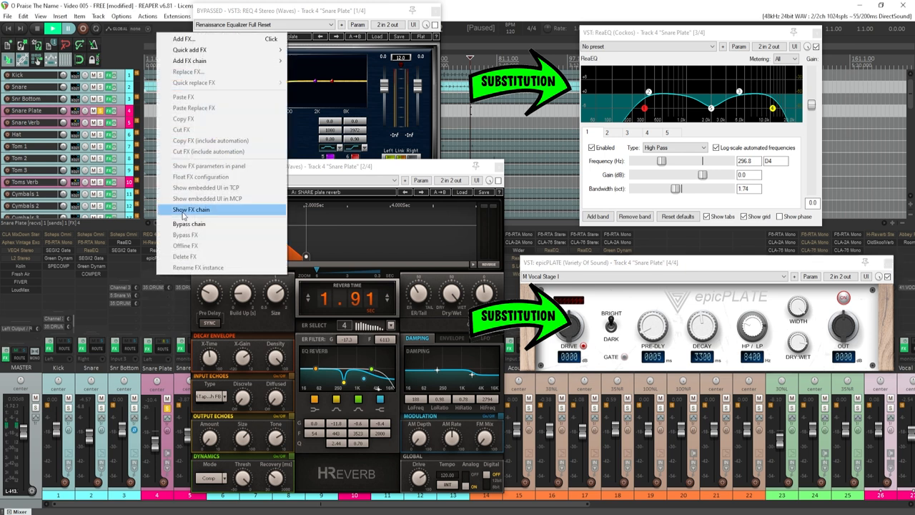
left_click(192, 209)
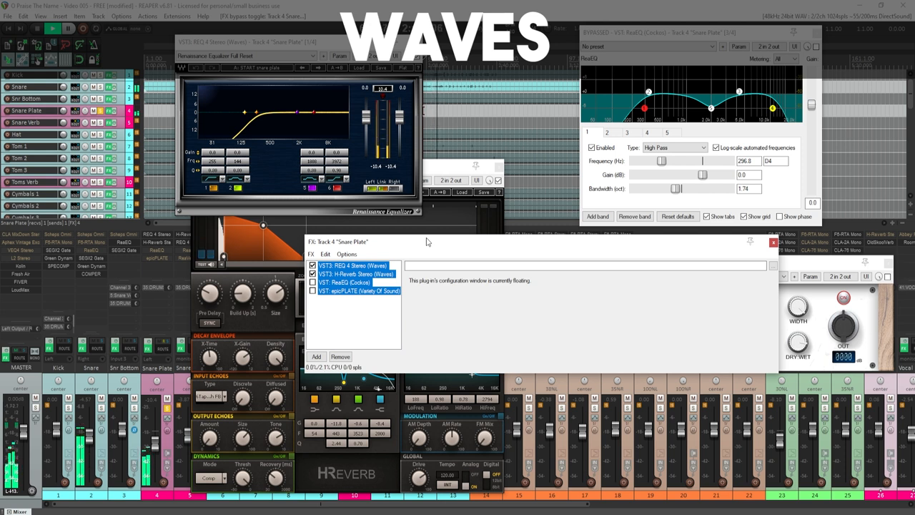
left_click(312, 281)
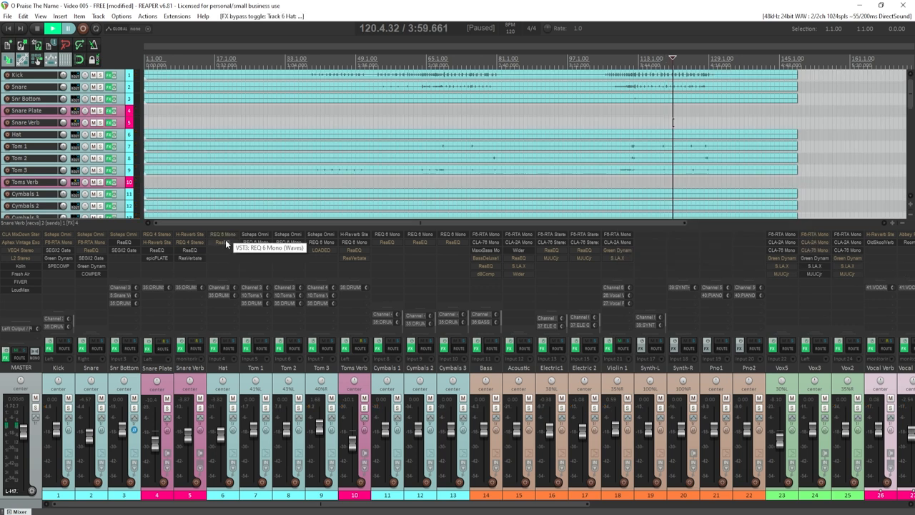
mouse_move(264, 243)
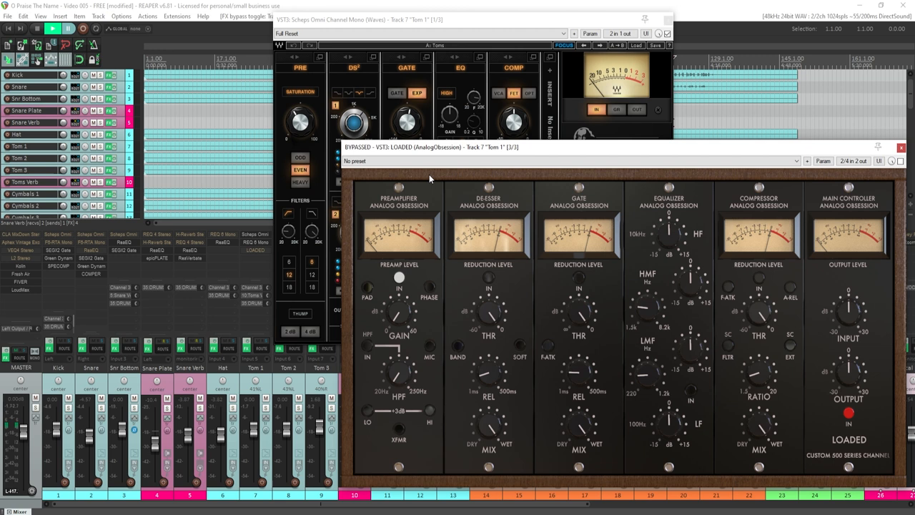
mouse_move(893, 150)
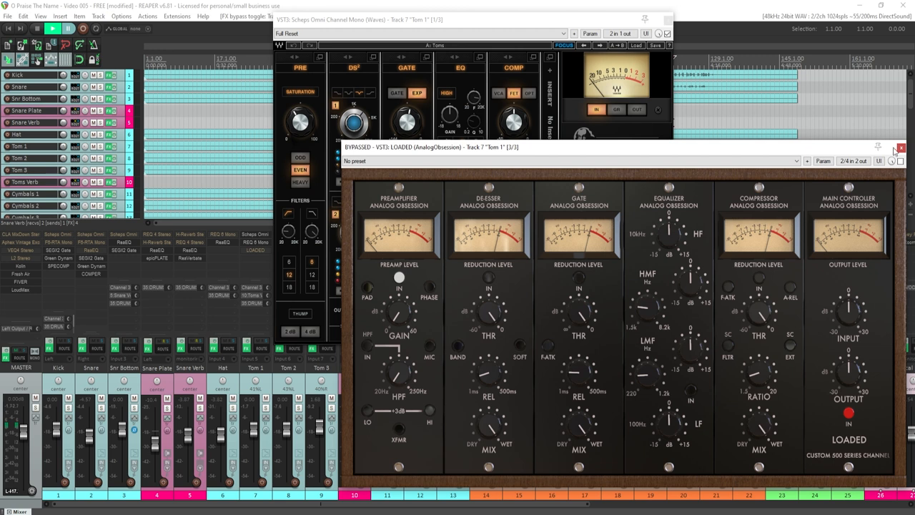
Step: Close the Tom 1 plugins, then view and close the Cymbals 3 ReaEQ high-pass
left_click(901, 147)
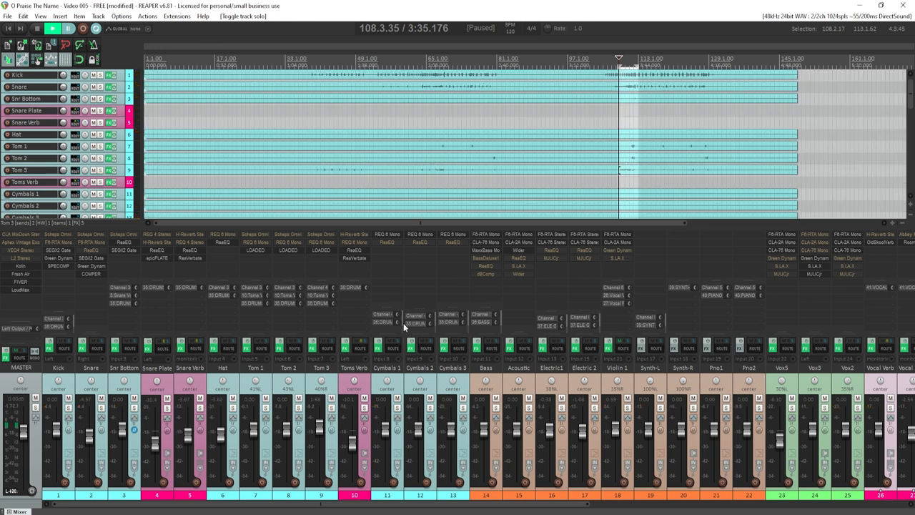
mouse_move(394, 246)
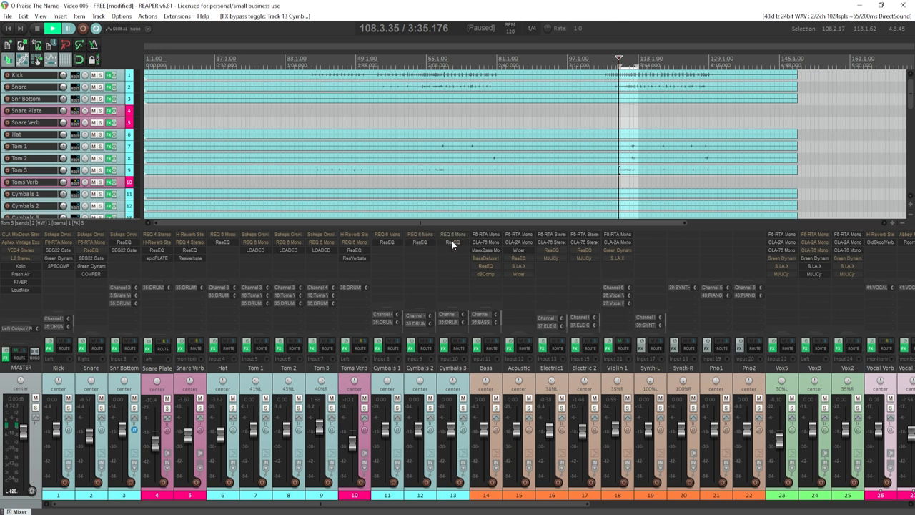
left_click(452, 242)
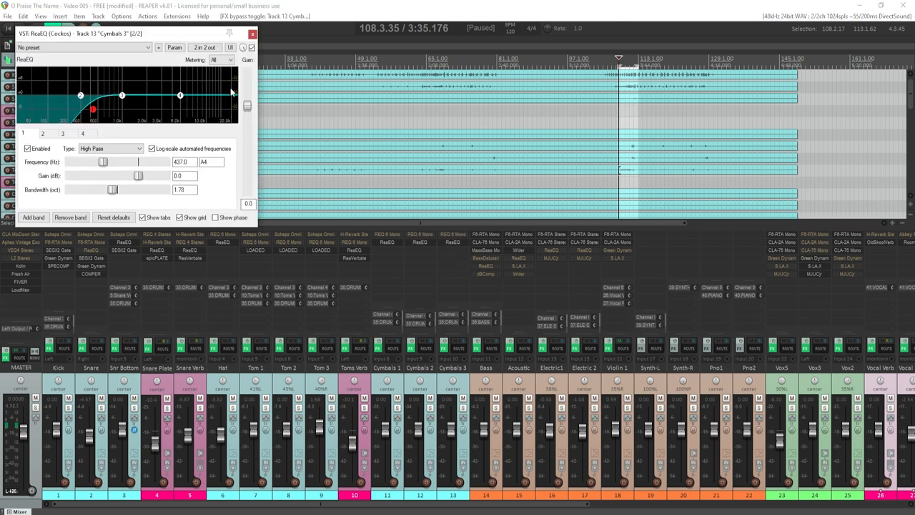
left_click_drag(128, 35, 243, 47)
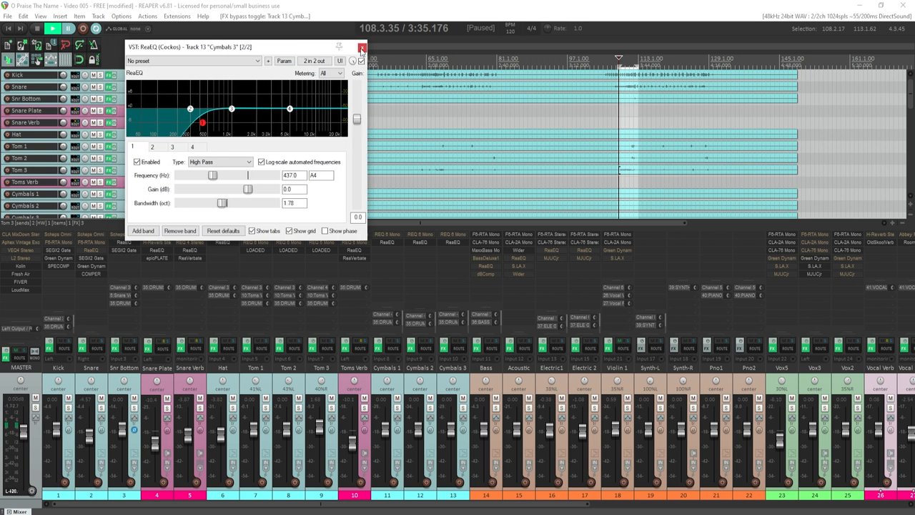
left_click(361, 48)
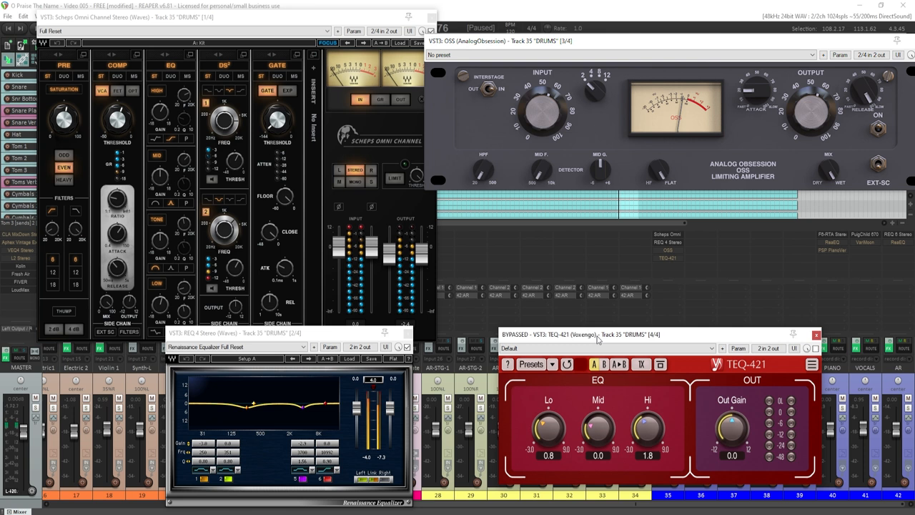
mouse_move(621, 336)
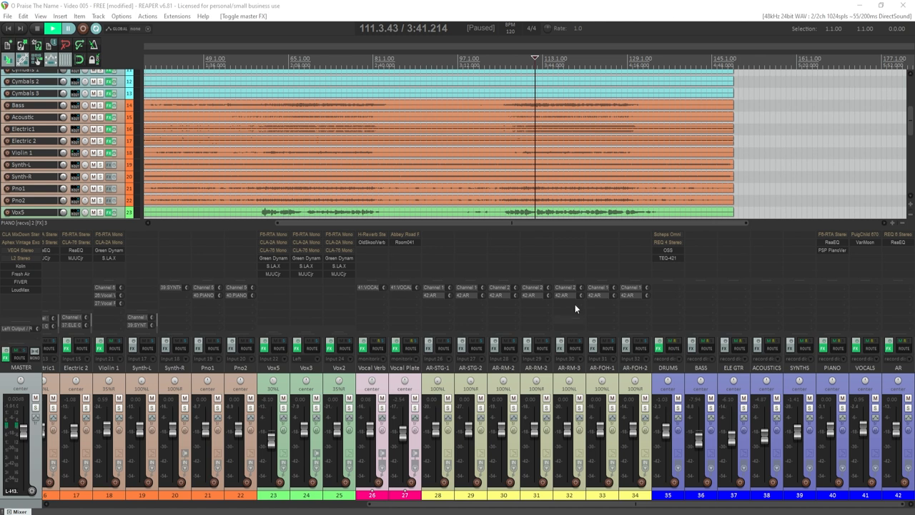
mouse_move(528, 27)
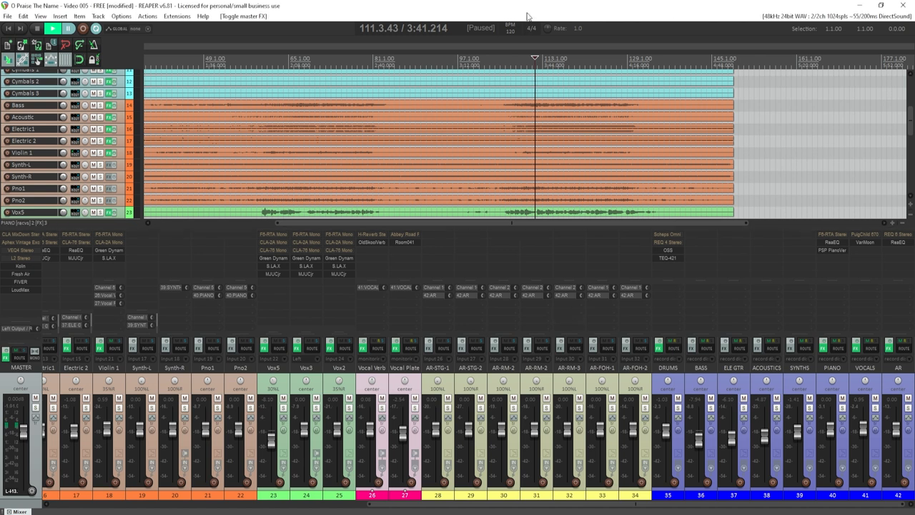
left_click(52, 29)
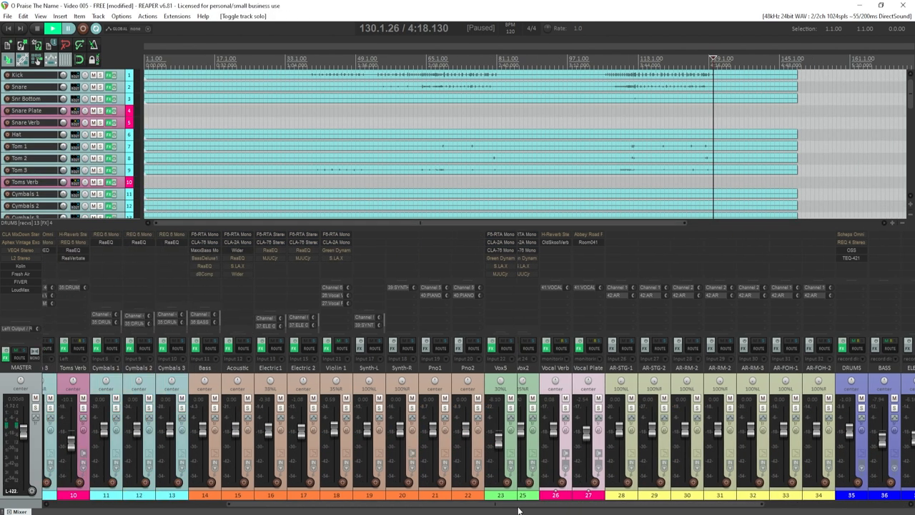
Step: Scroll the mixer right to reach the Bass track's free plugin slots
scroll("right", 3)
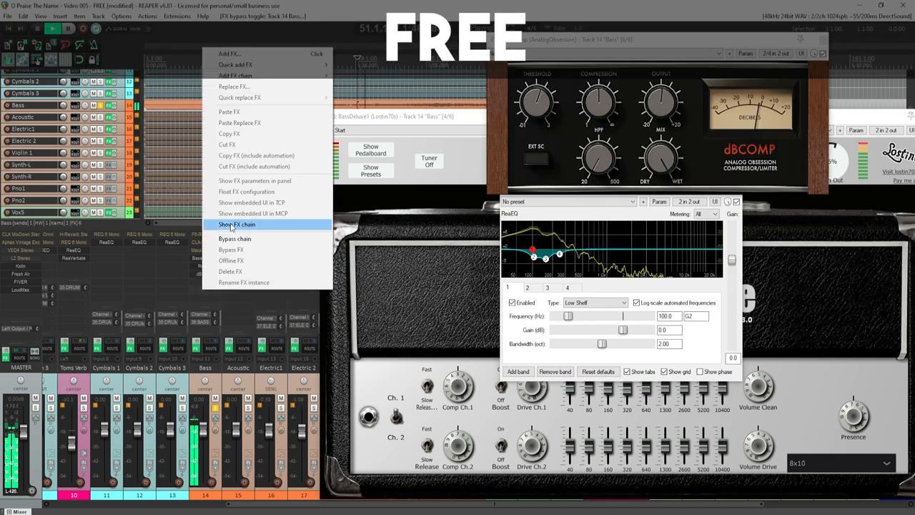
Step: Show the Bass track's full FX chain including the Waves F6 equalizer
left_click(236, 223)
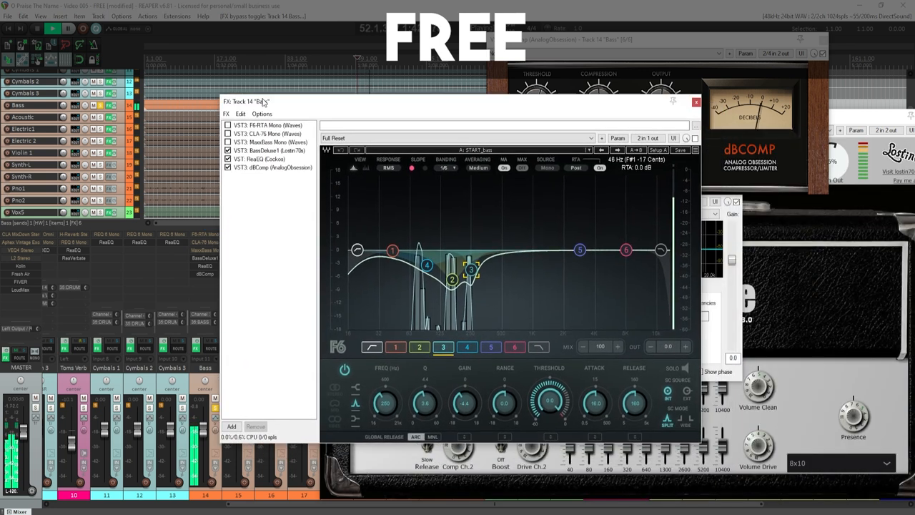
left_click(272, 166)
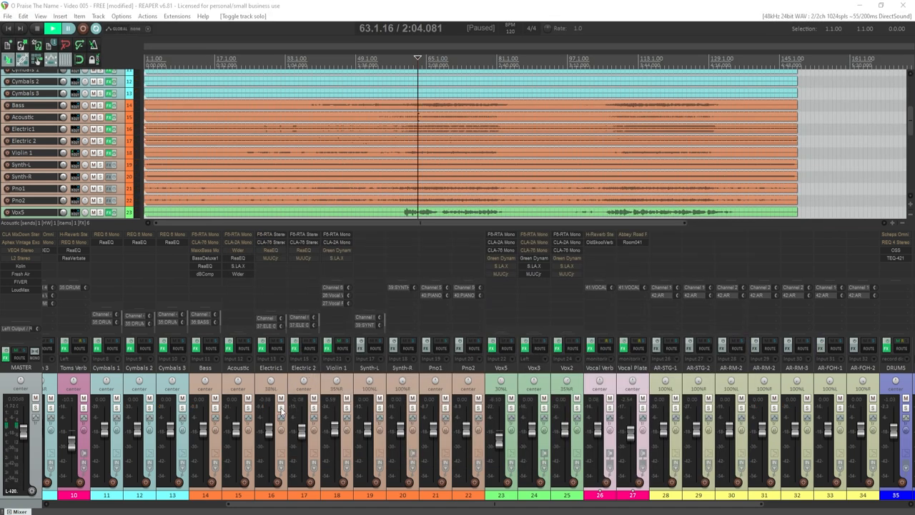
Step: Pause the transport and adjust the Electric 1 FX windows before closing them
left_click(315, 412)
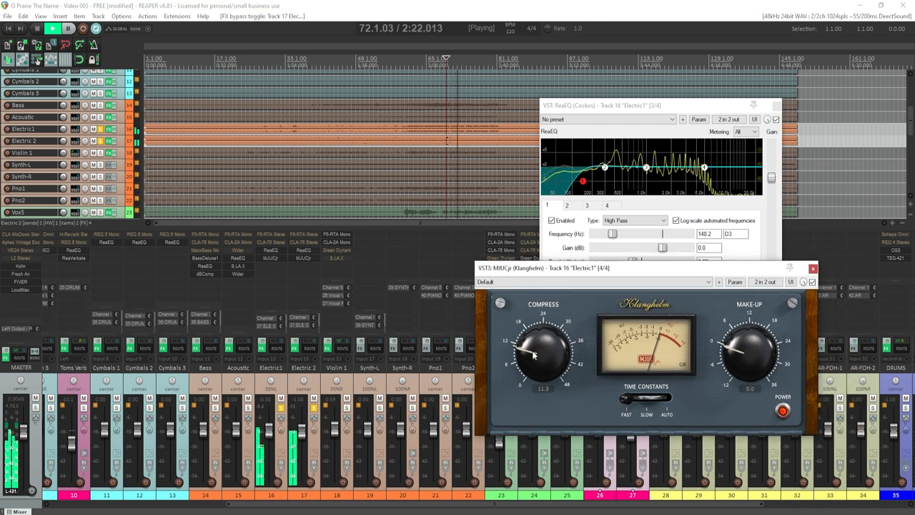
left_click_drag(543, 350, 544, 336)
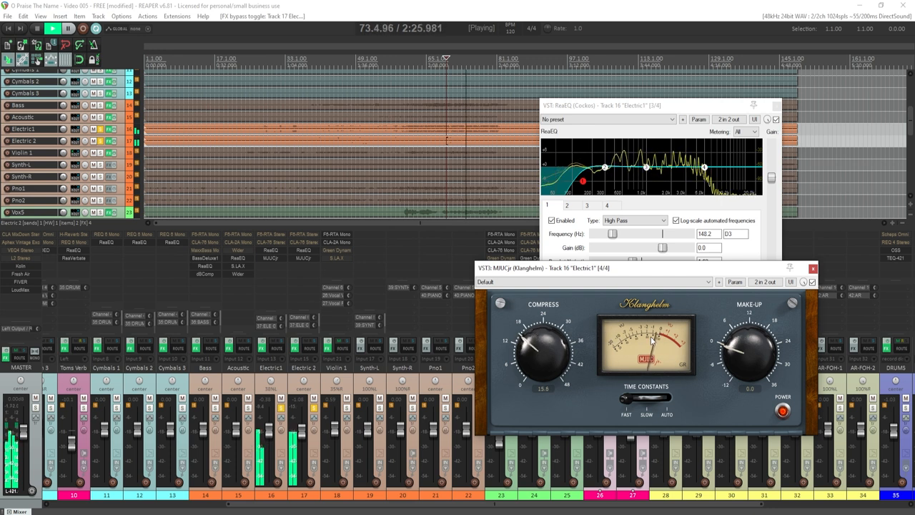
left_click_drag(544, 350, 536, 363)
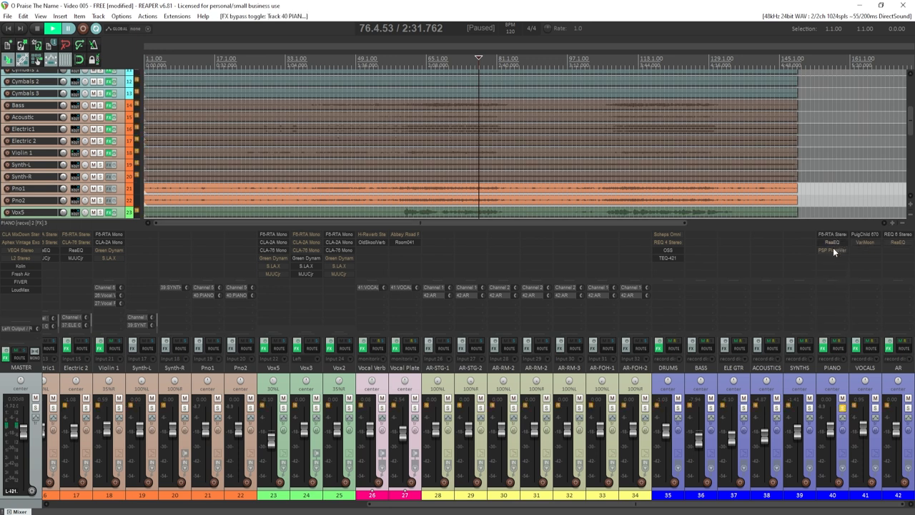
left_click(832, 242)
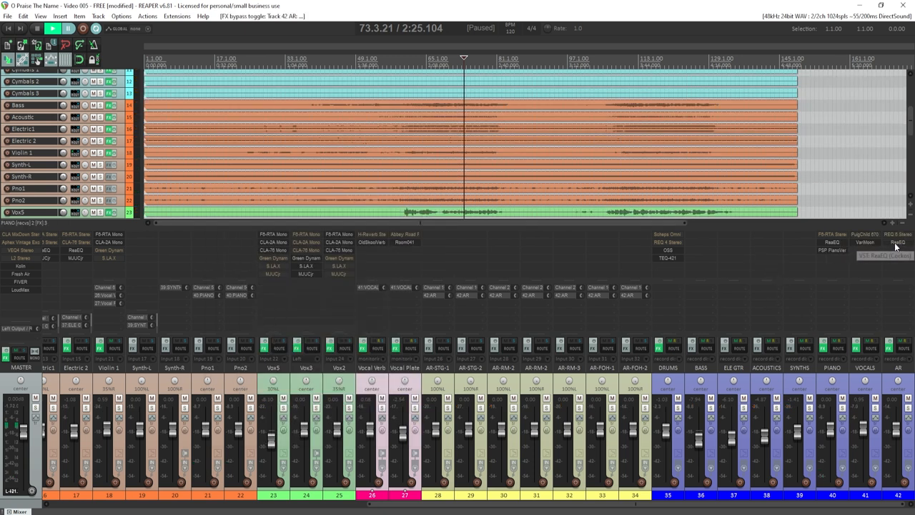
Step: View the AR track's ReaEQ, then switch to the FREE project tab
left_click(897, 241)
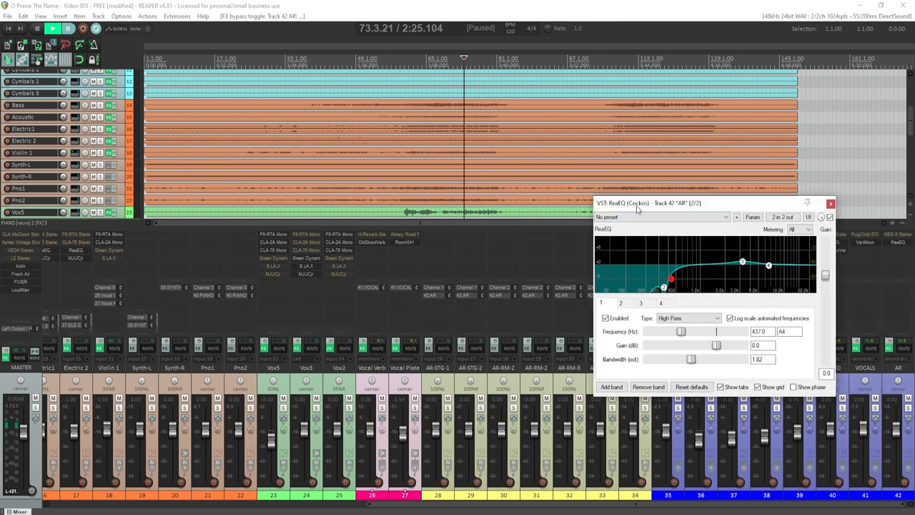
left_click(831, 203)
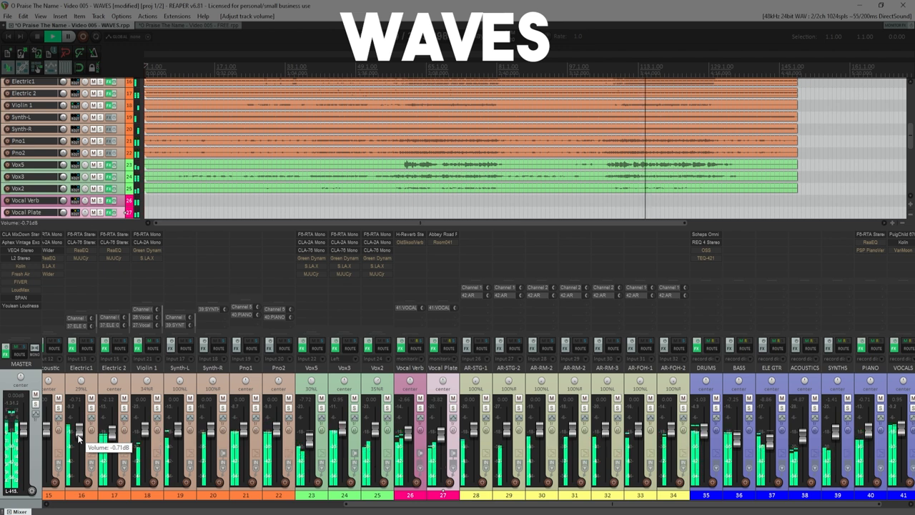
left_click(185, 25)
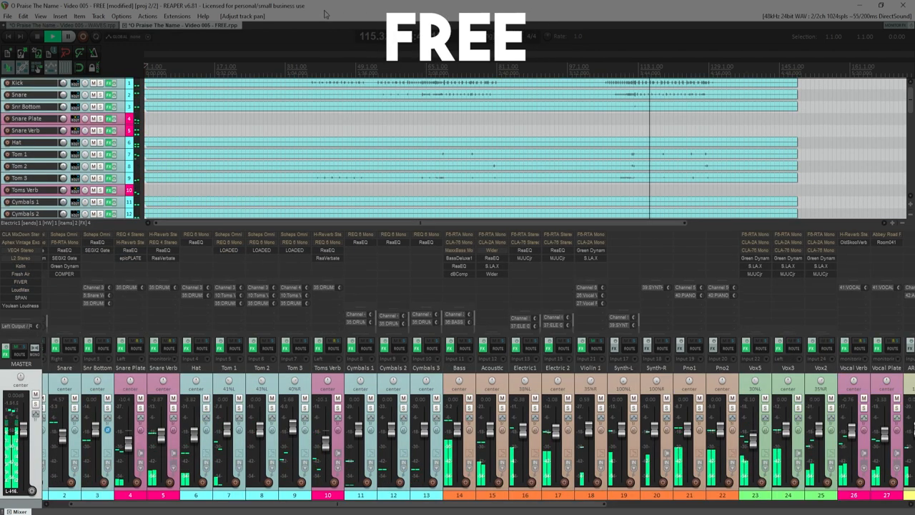